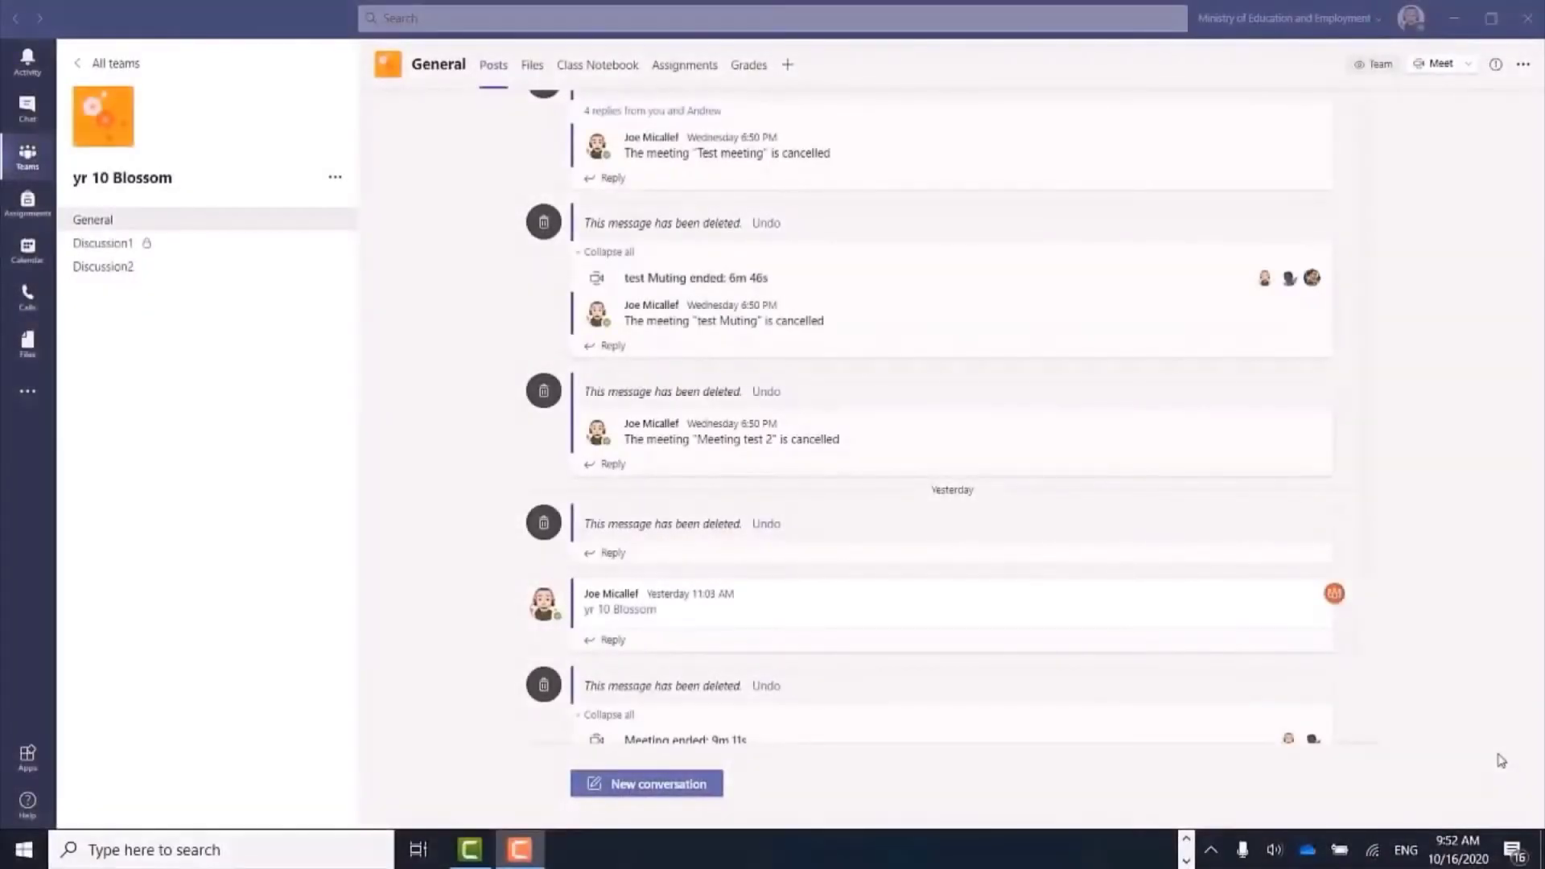
mouse_move(787, 64)
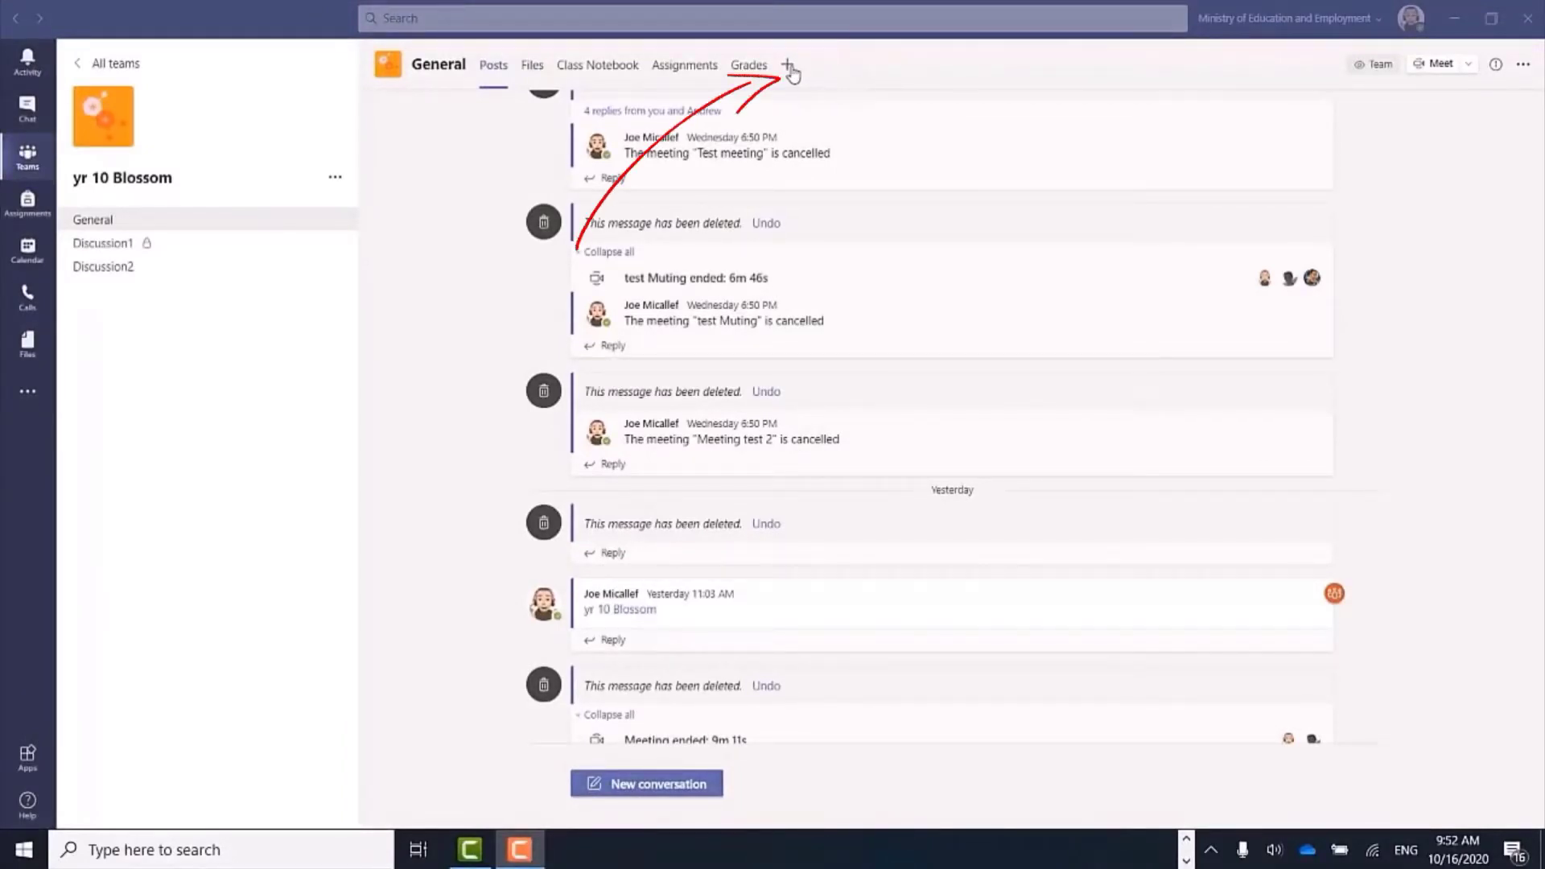
mouse_move(789, 65)
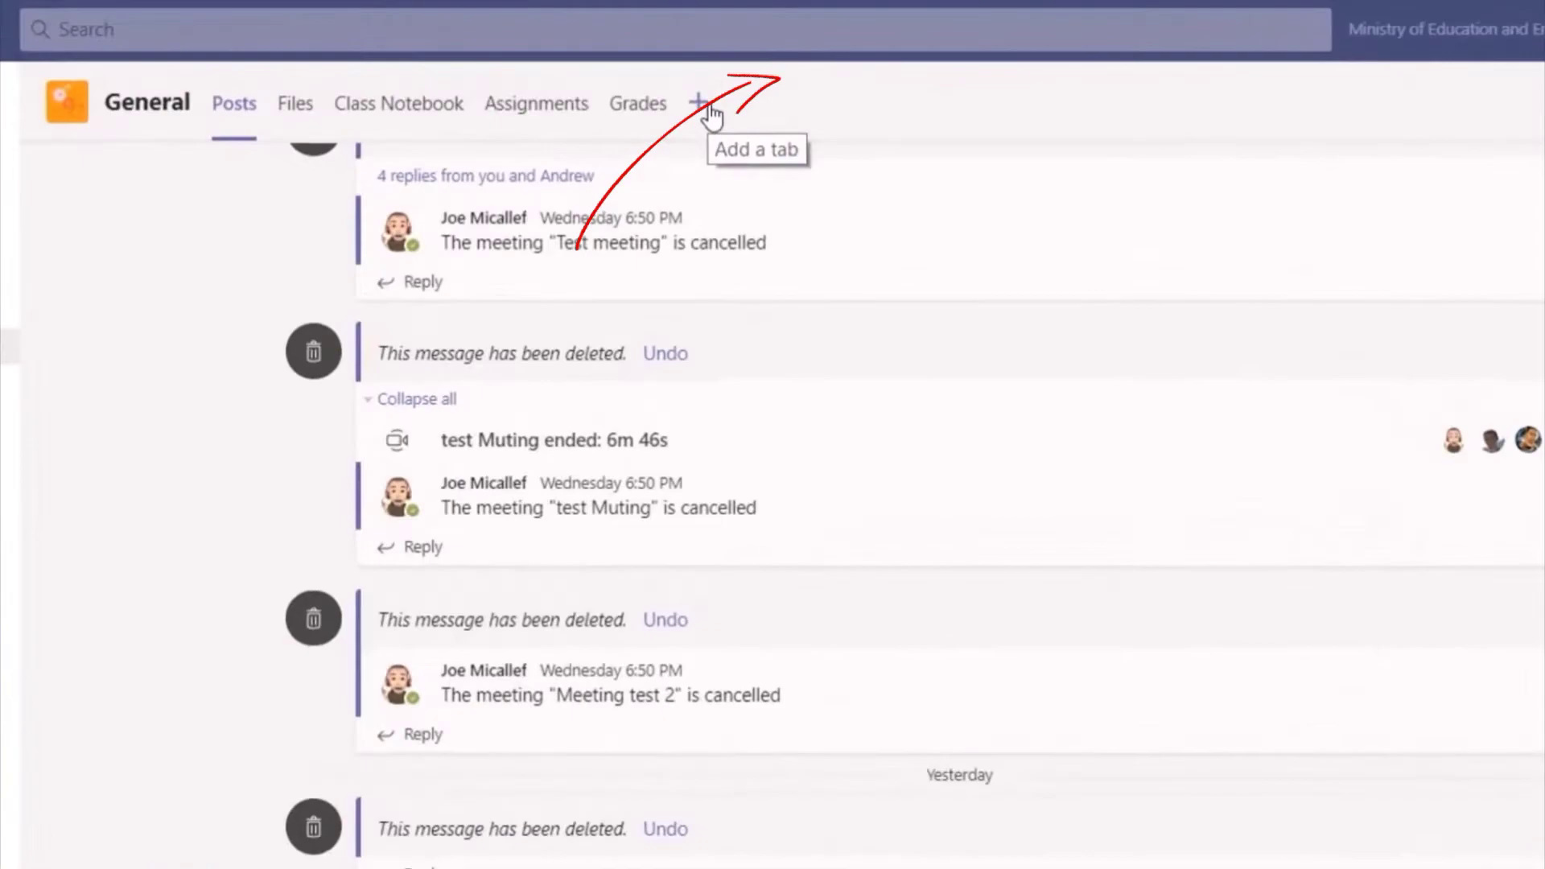
Step: Add an Insights tab to the General channel with 'Post to the channel about this tab' unchecked, and save it
click(695, 103)
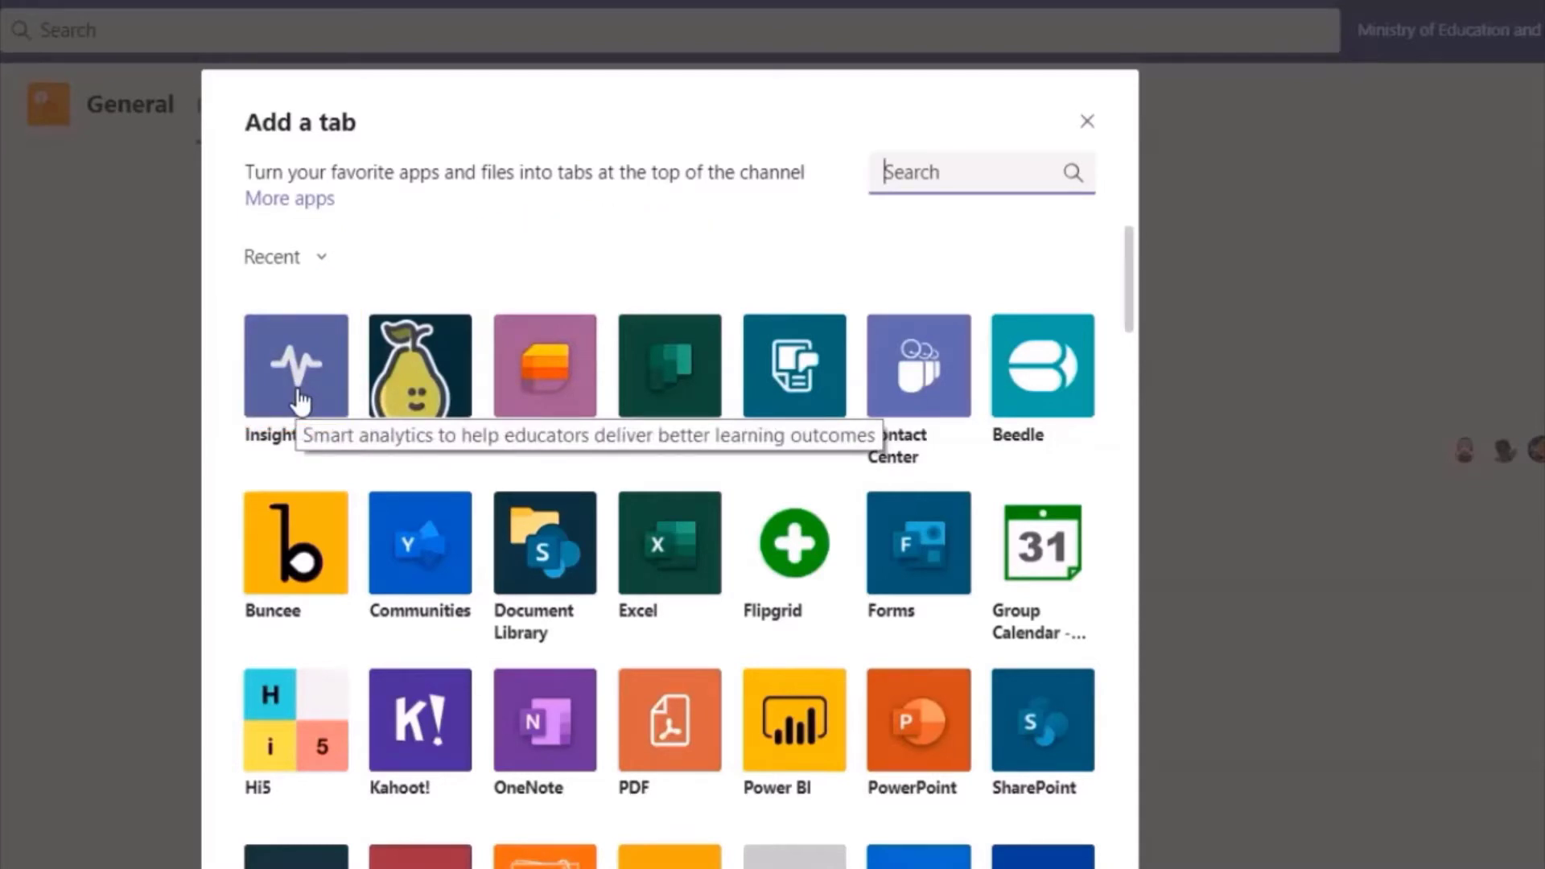
click(1087, 121)
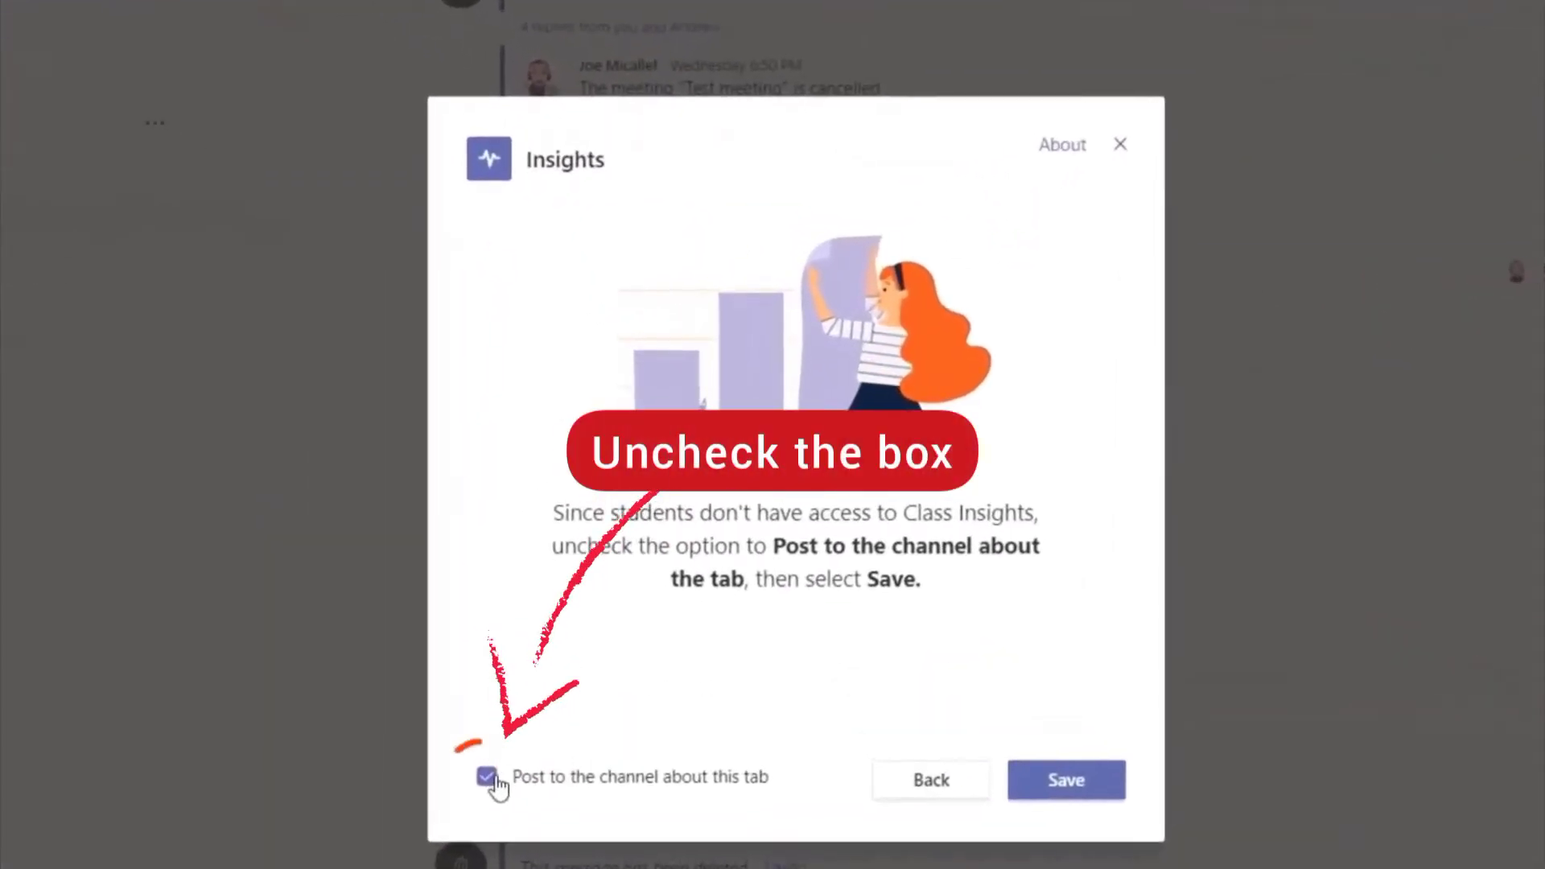
click(486, 775)
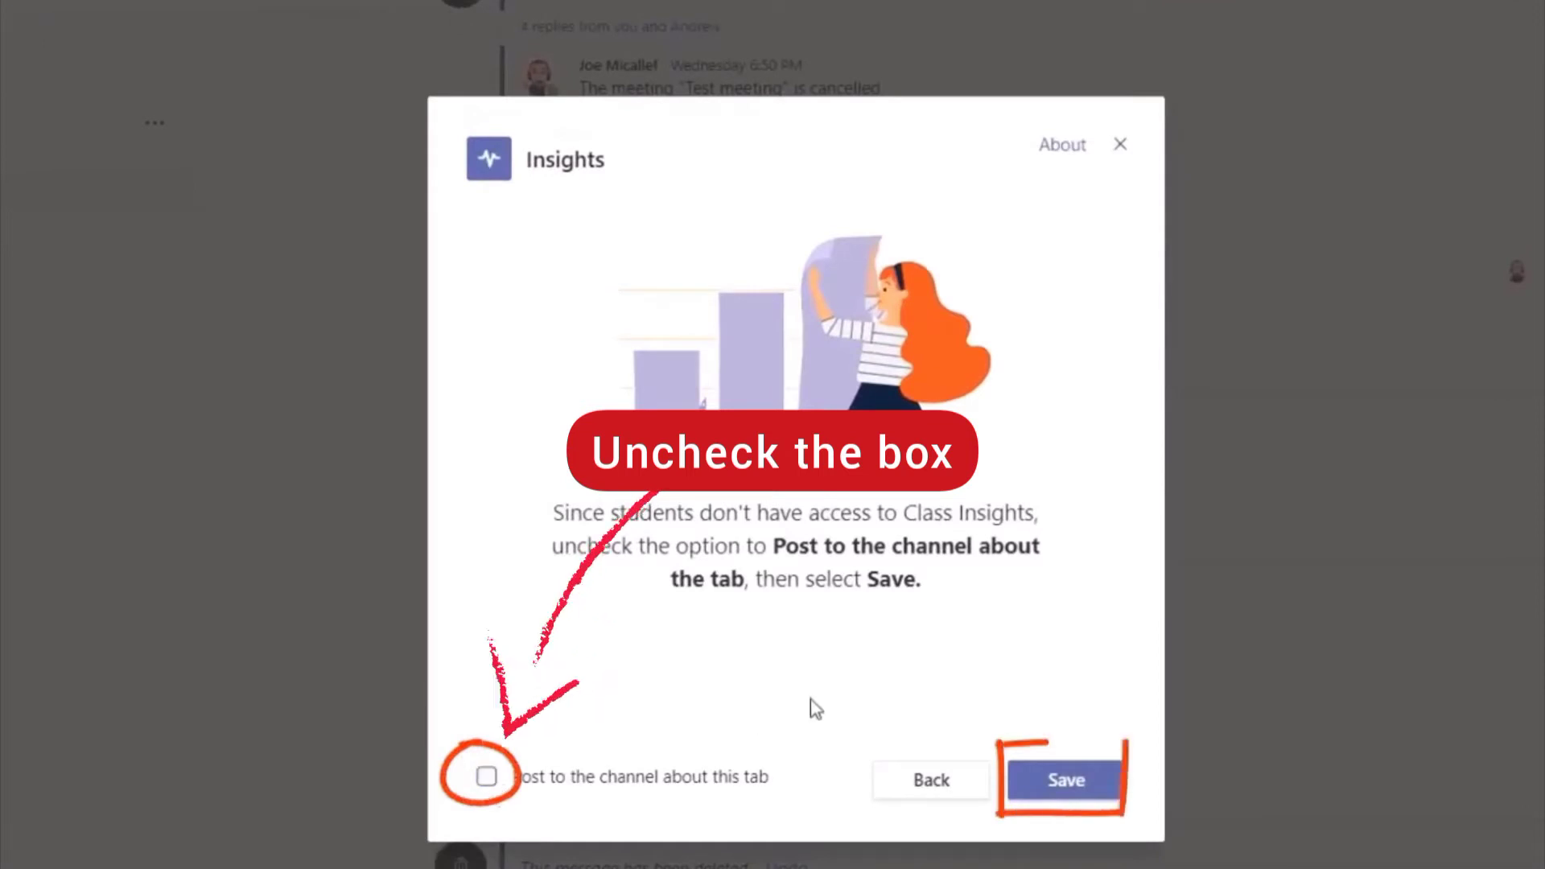
click(1065, 779)
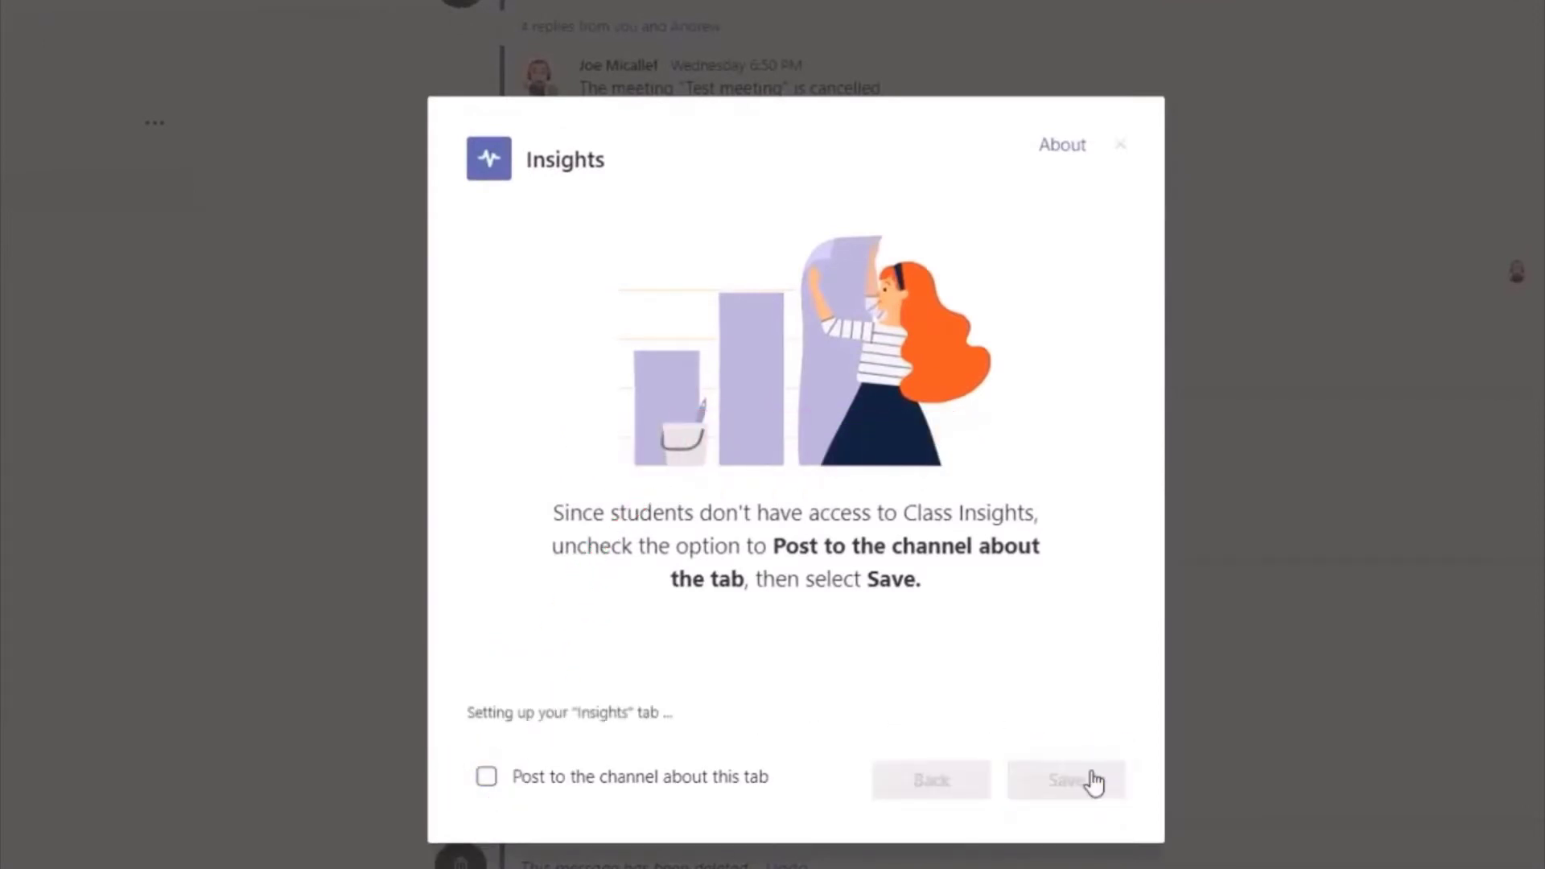
click(1065, 779)
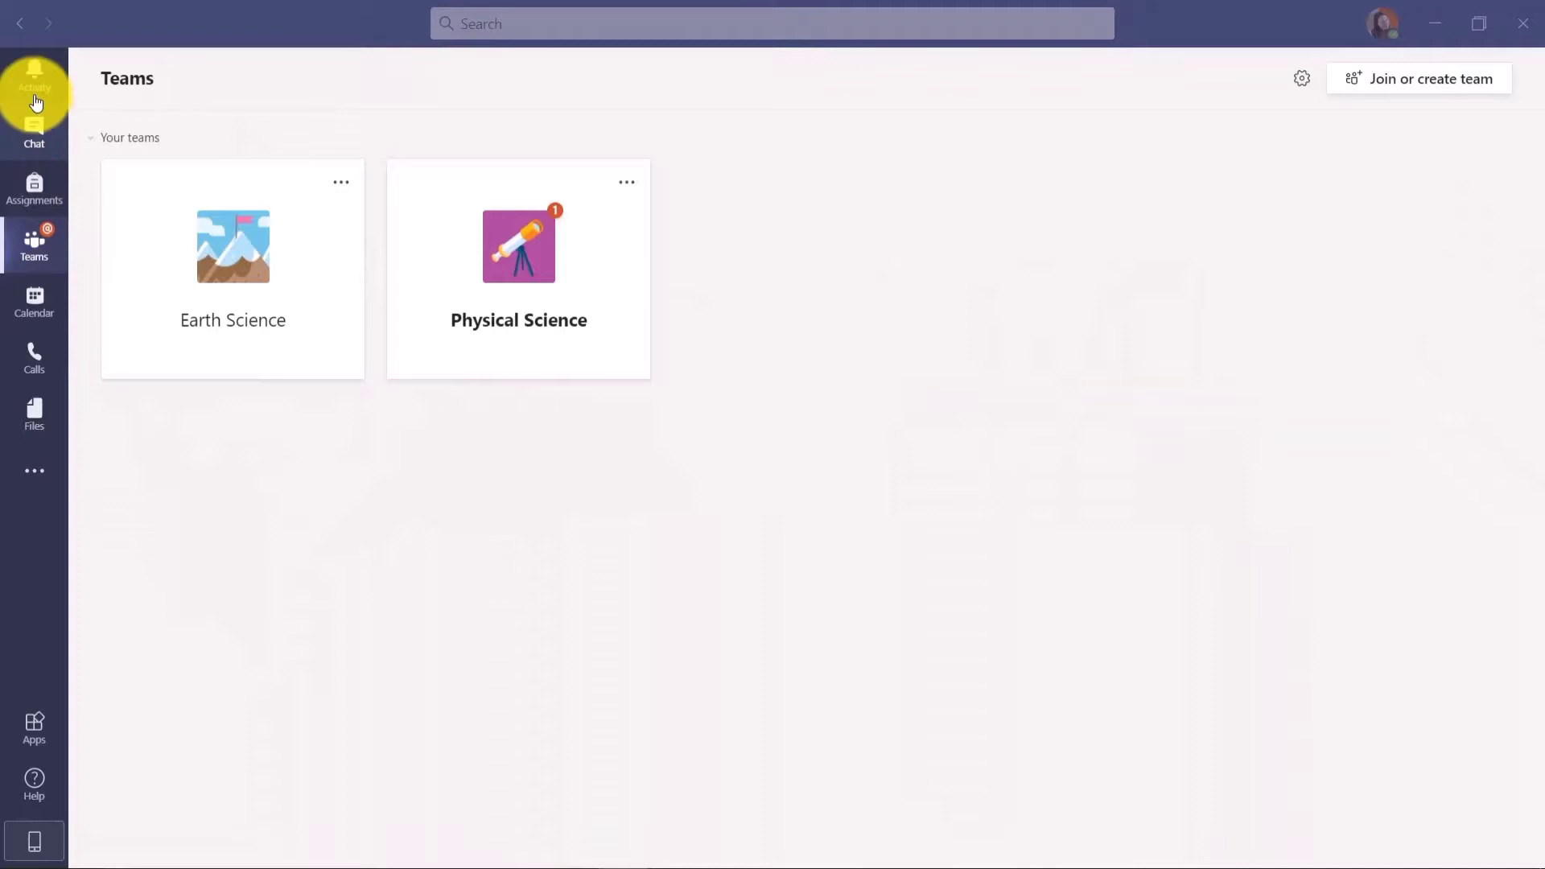
Step: Find Insights in More added apps and add it as a personal app showing both classes
click(34, 471)
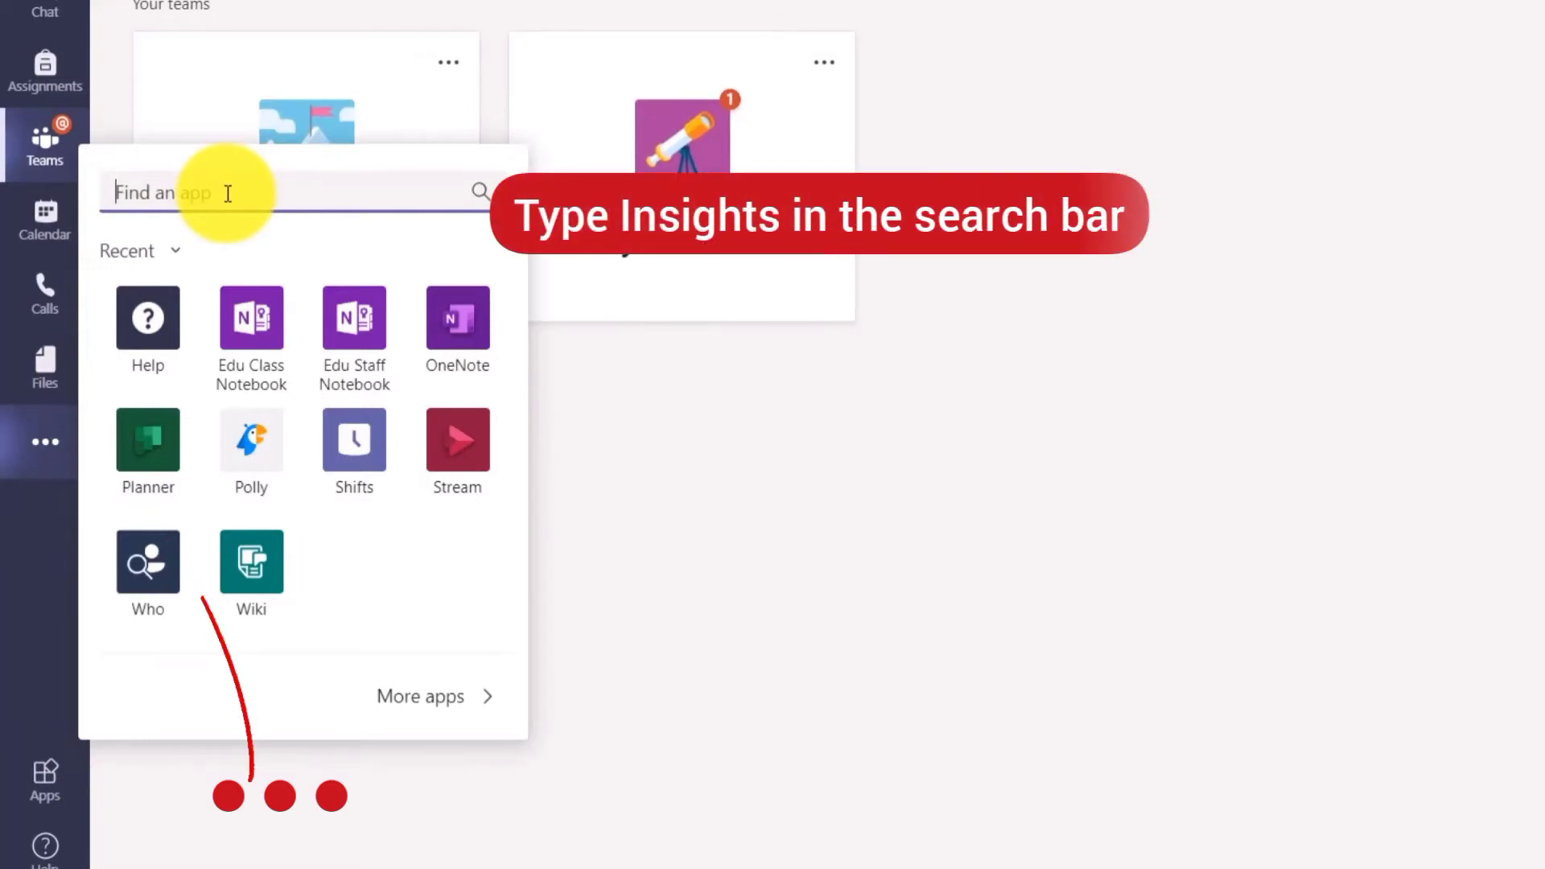
text(Insights)
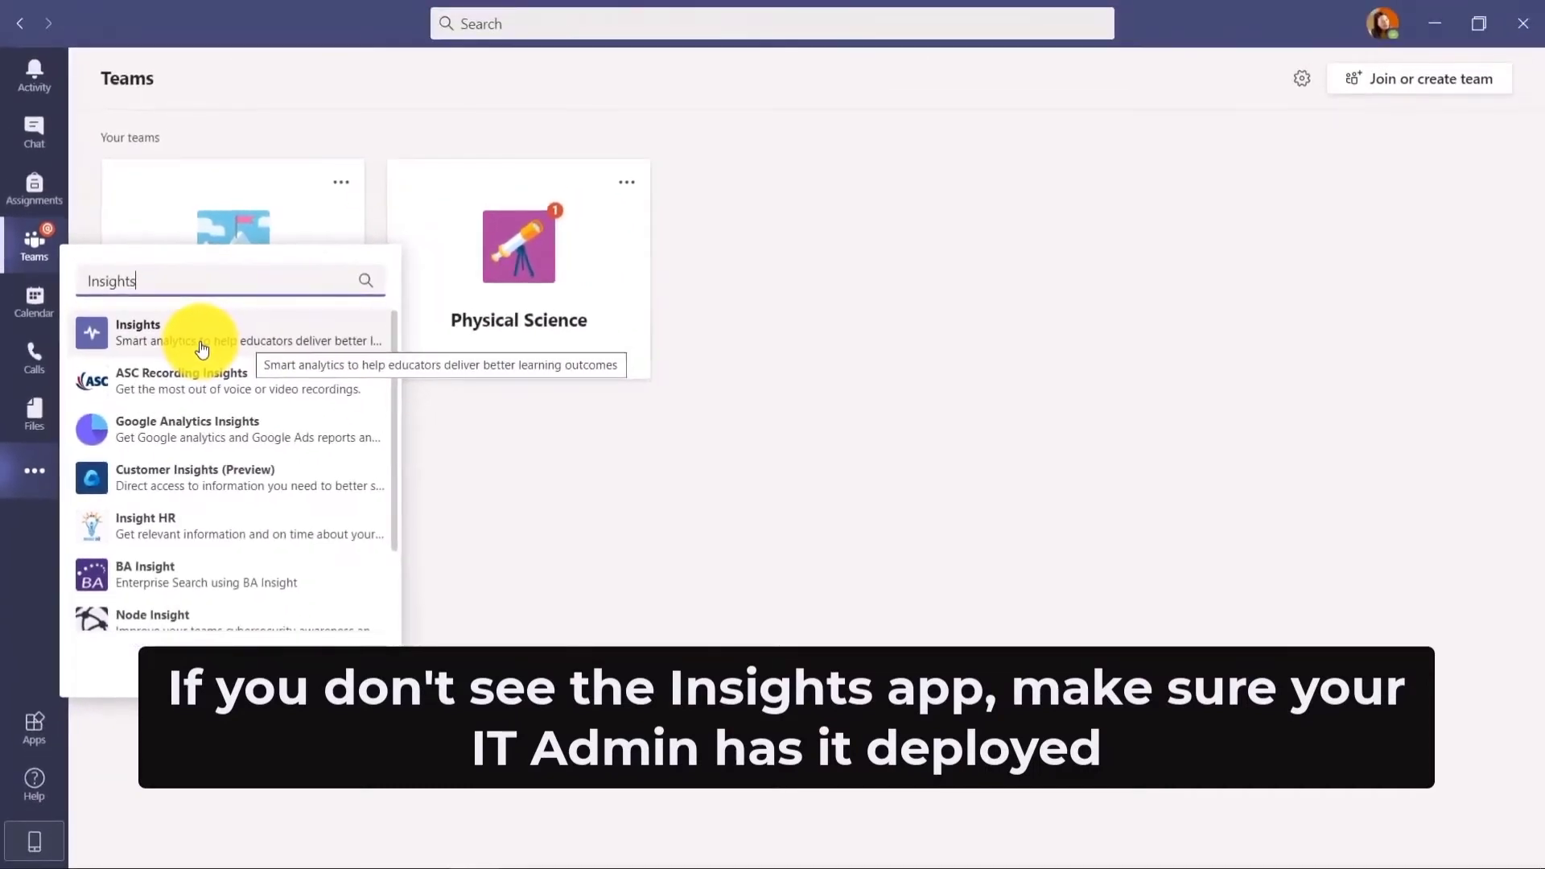
click(138, 331)
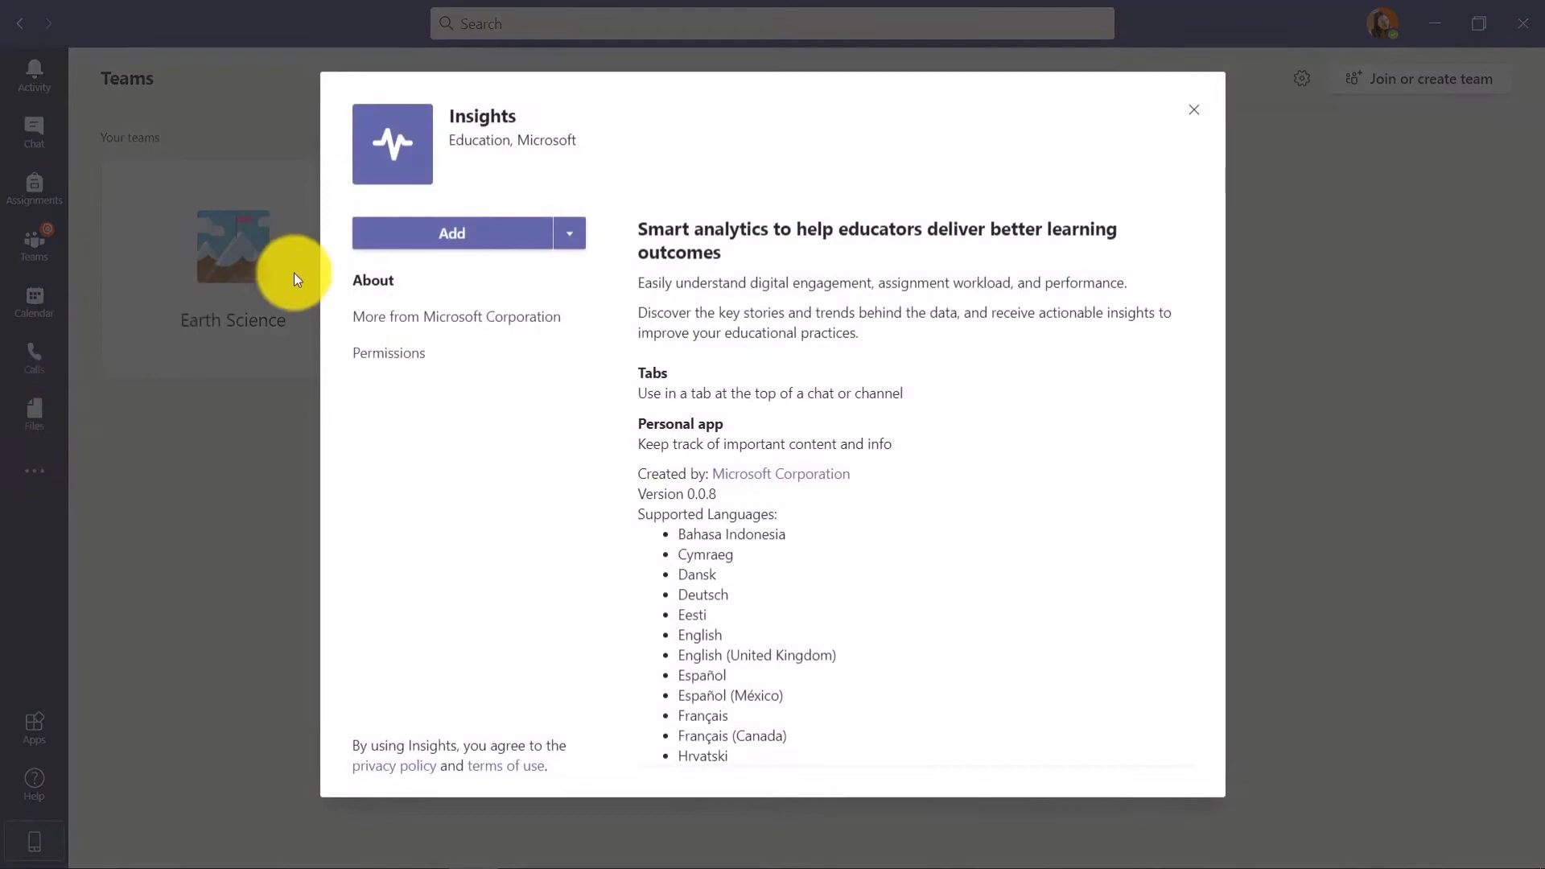
click(451, 234)
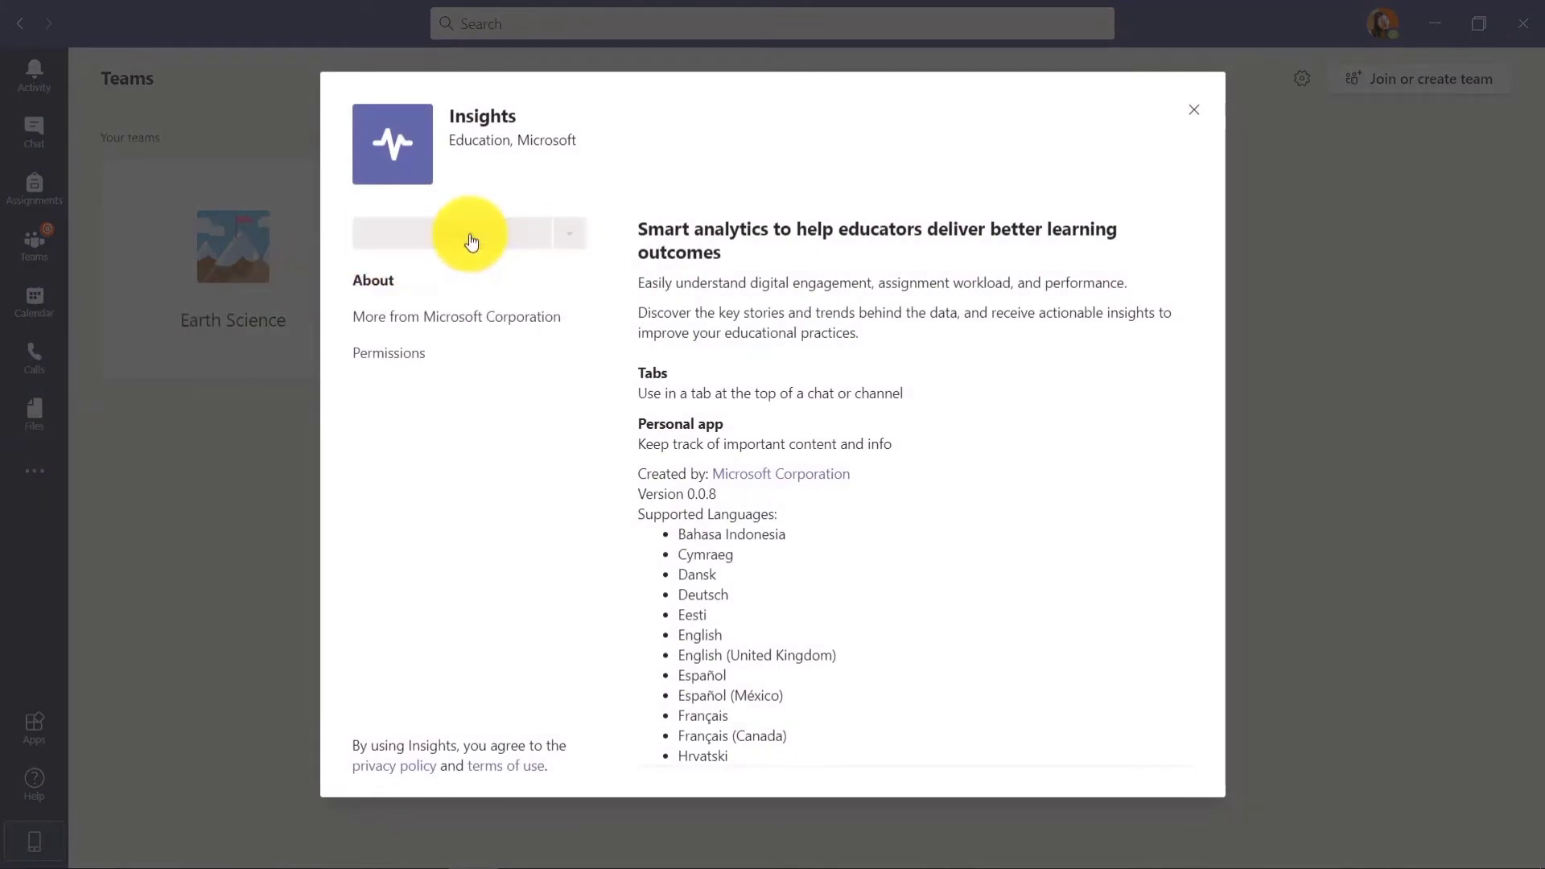
click(468, 233)
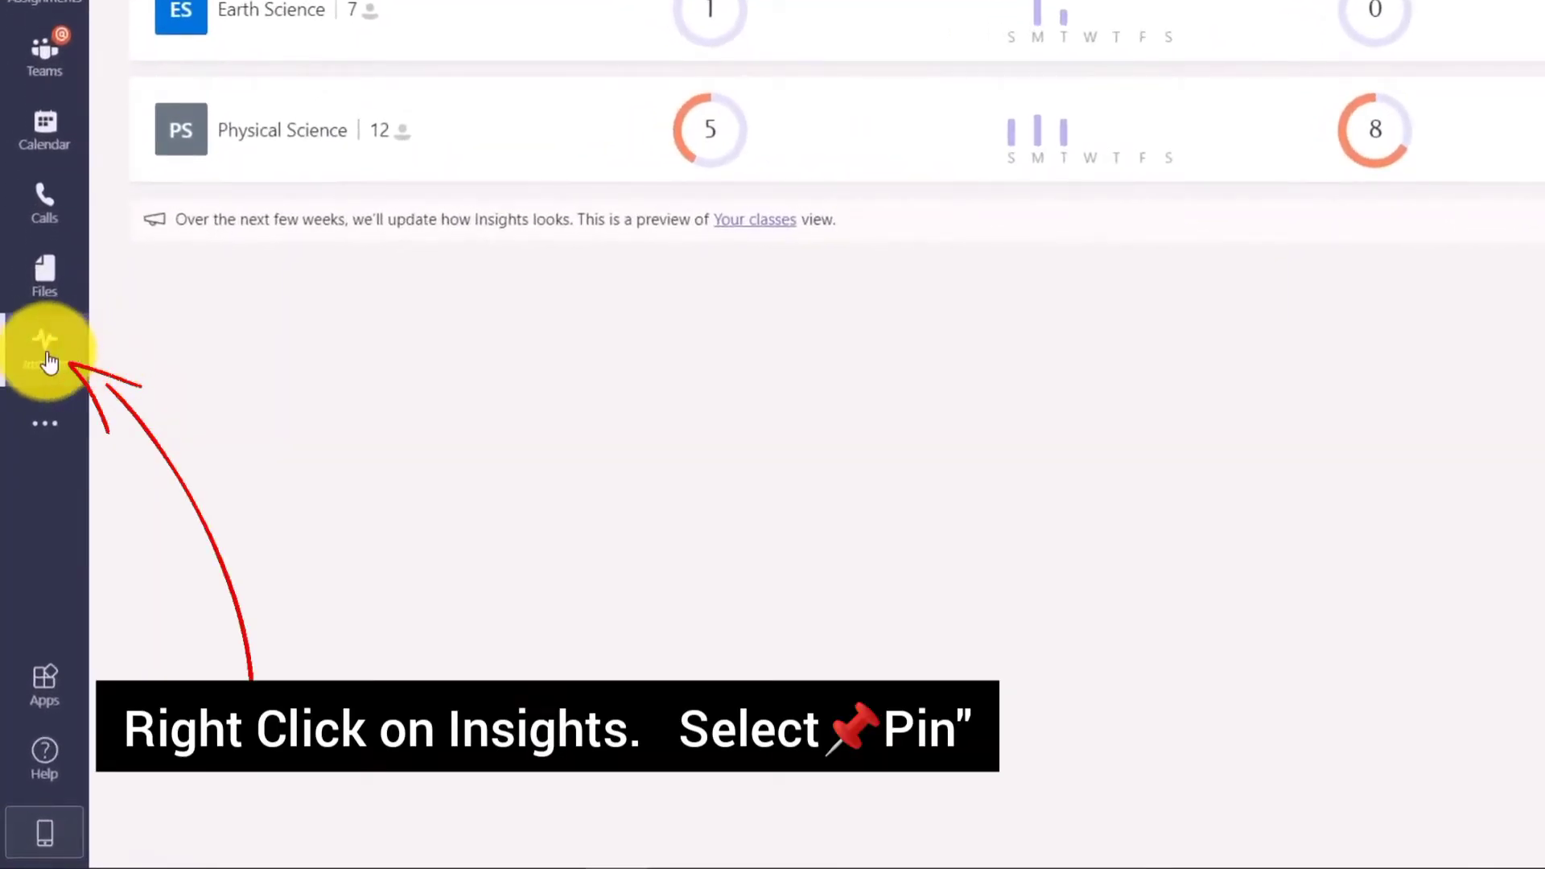
Step: Pin the Insights app to the app bar and show the General channel's Insights overview
right_click(45, 350)
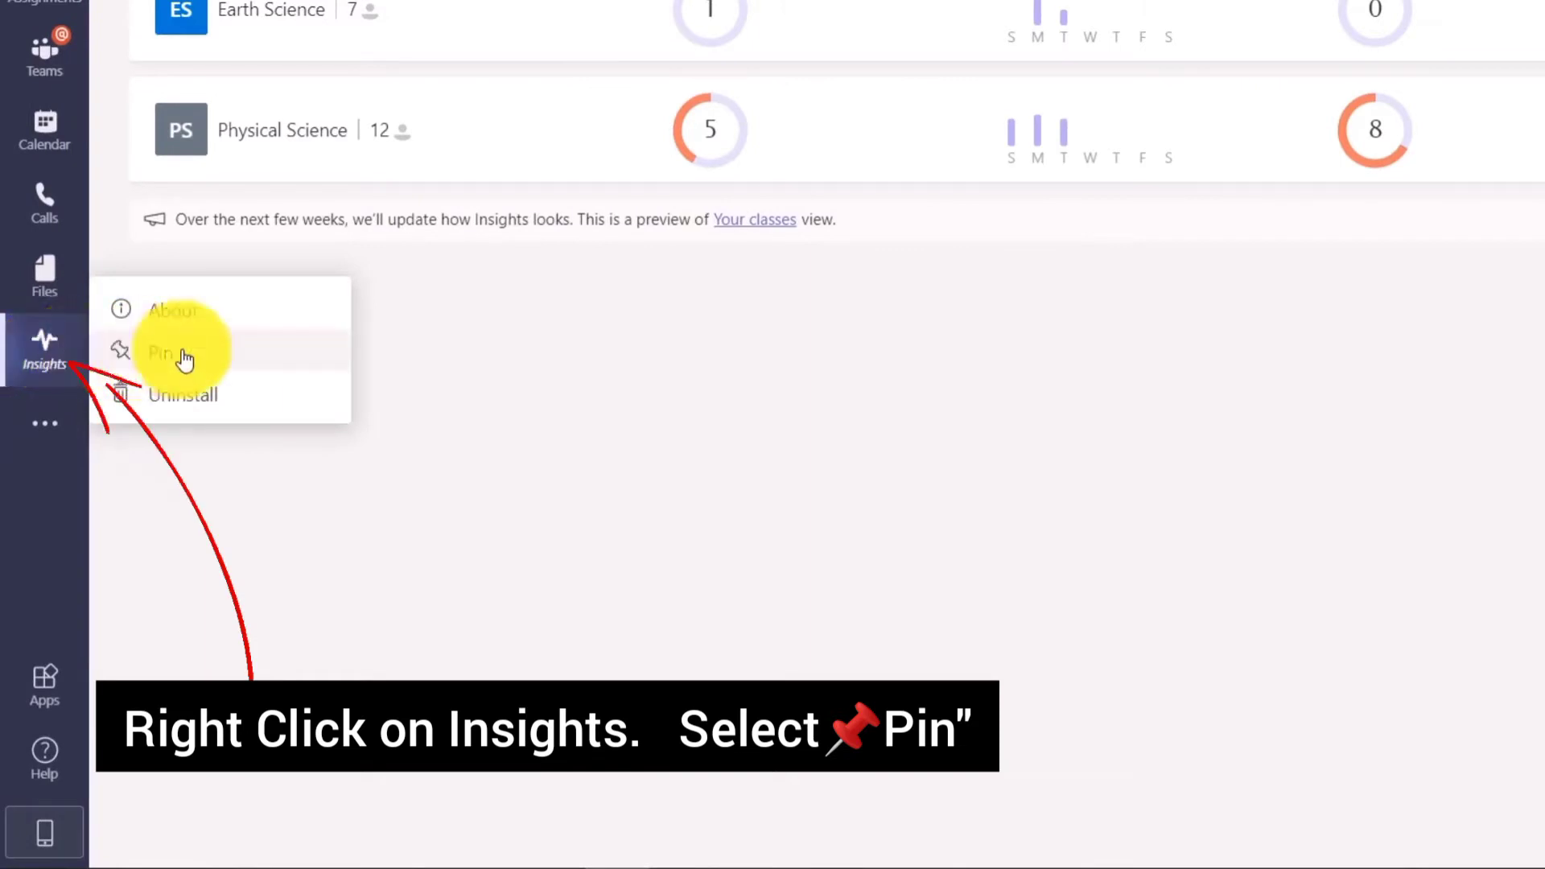
click(167, 352)
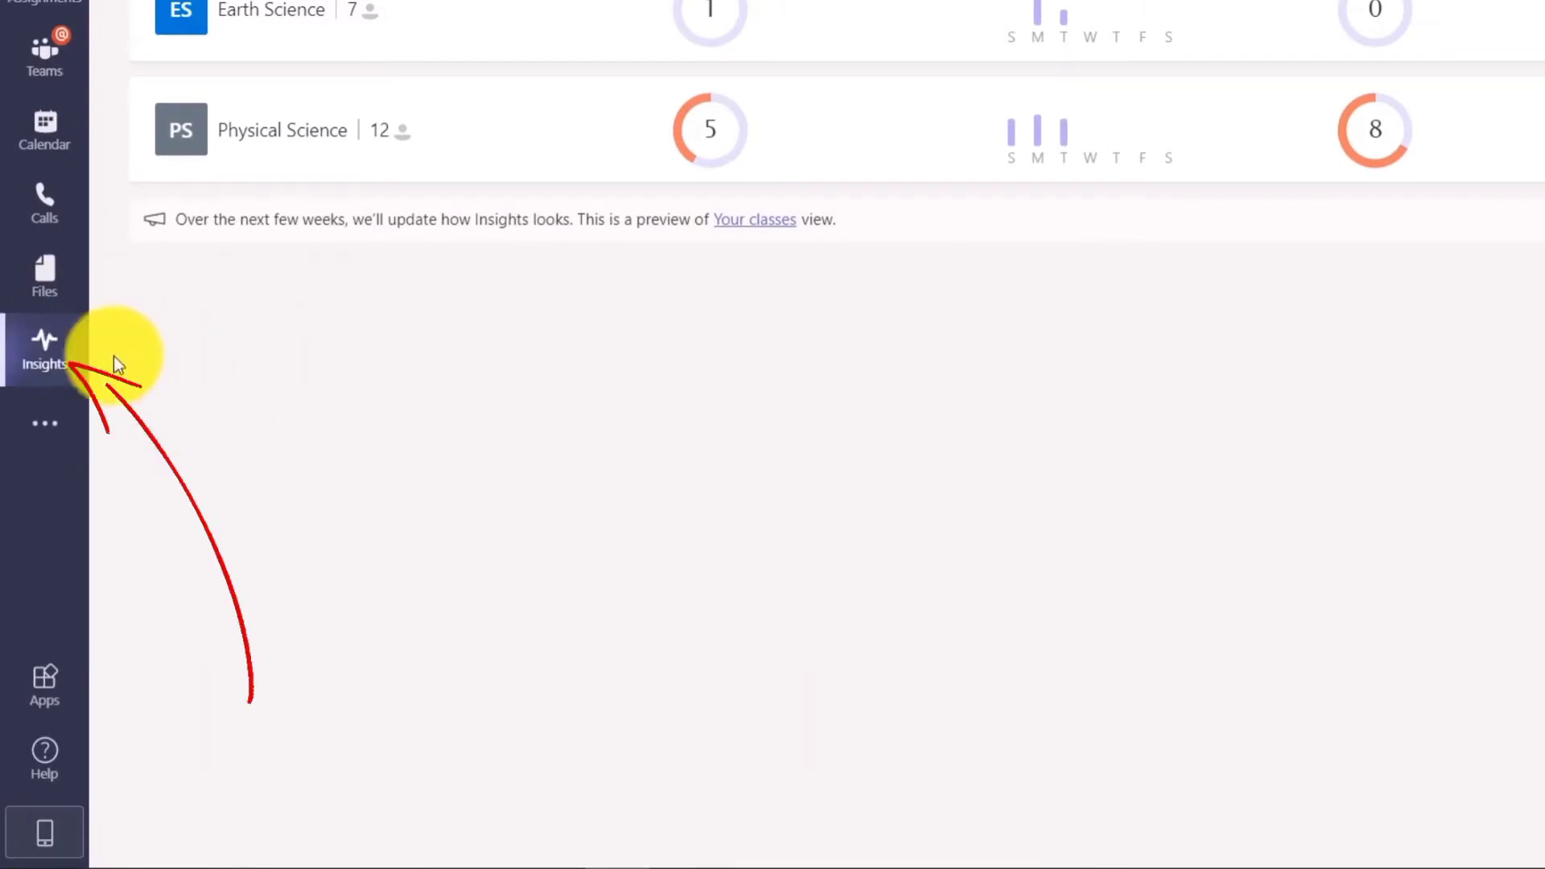
click(43, 349)
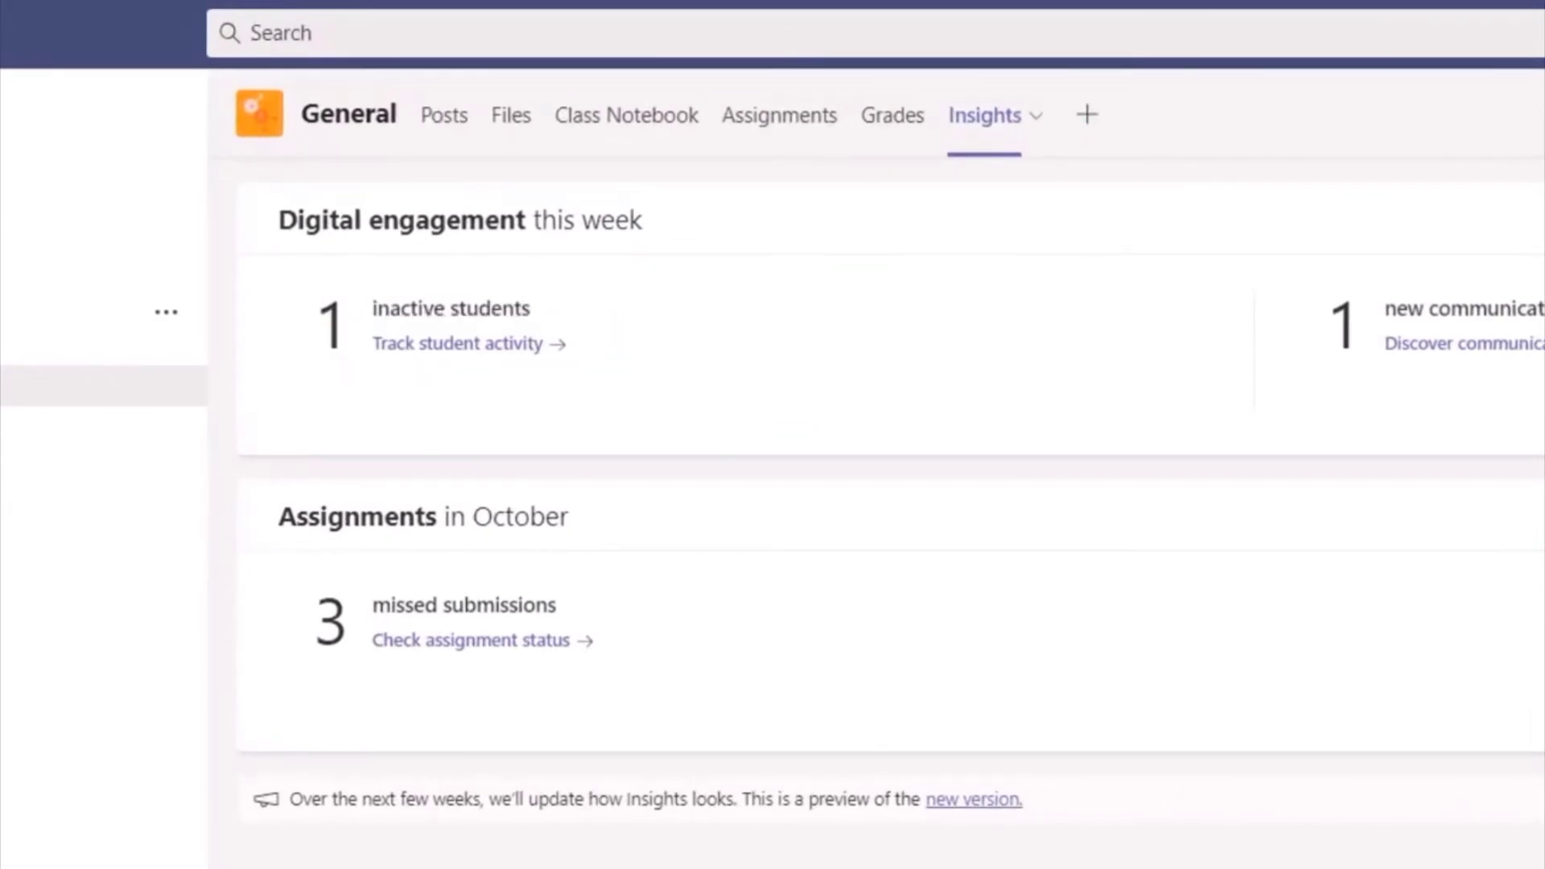
Step: Show the detailed Digital activity and filter it from All activities to Meetings only
click(455, 342)
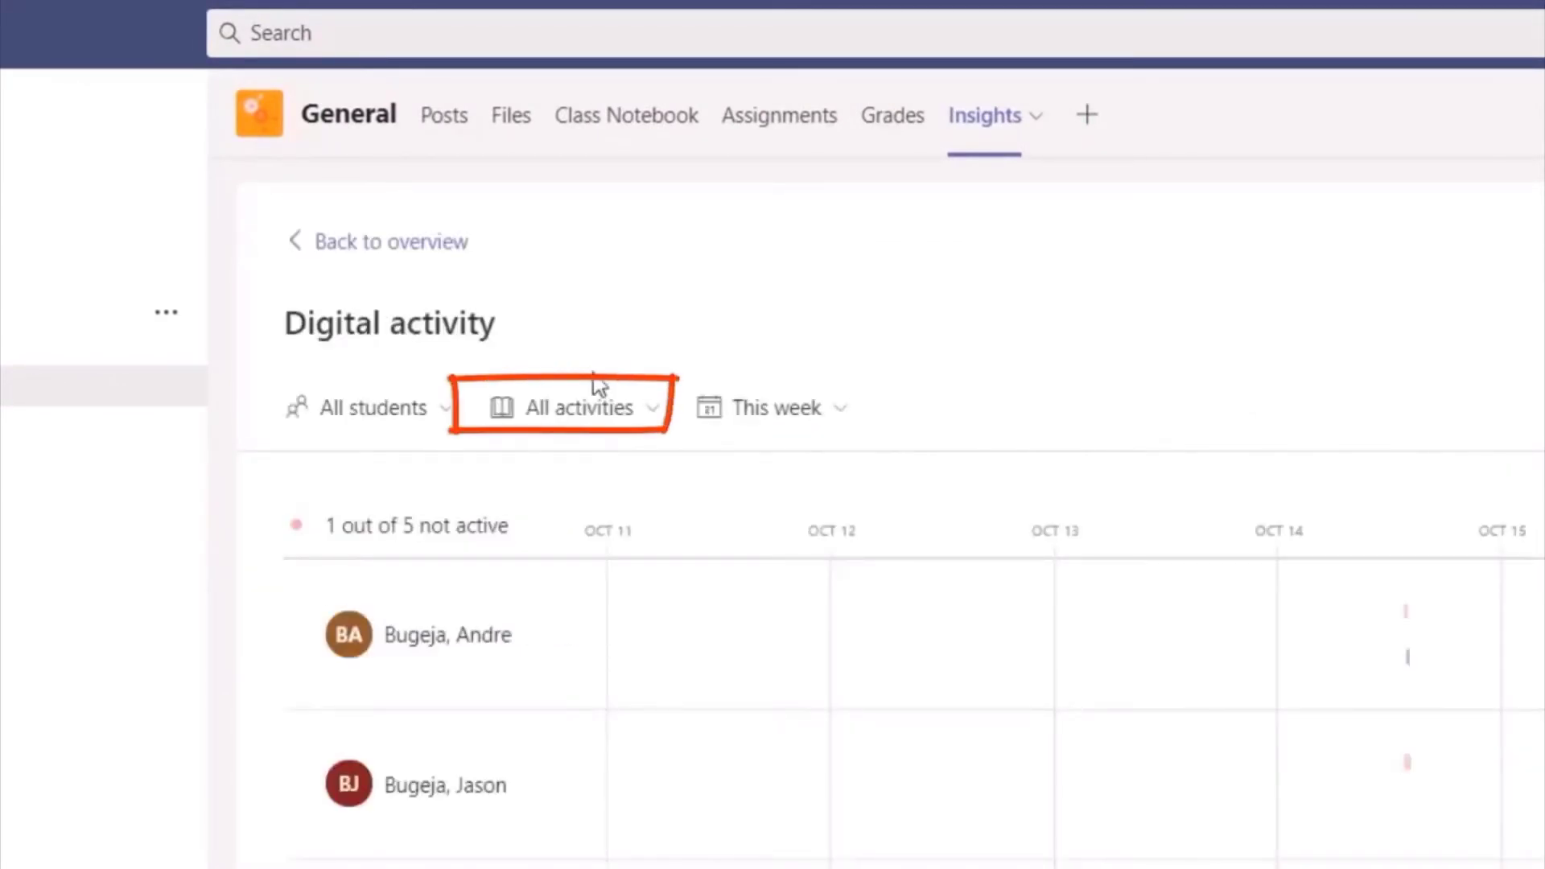
mouse_move(650, 423)
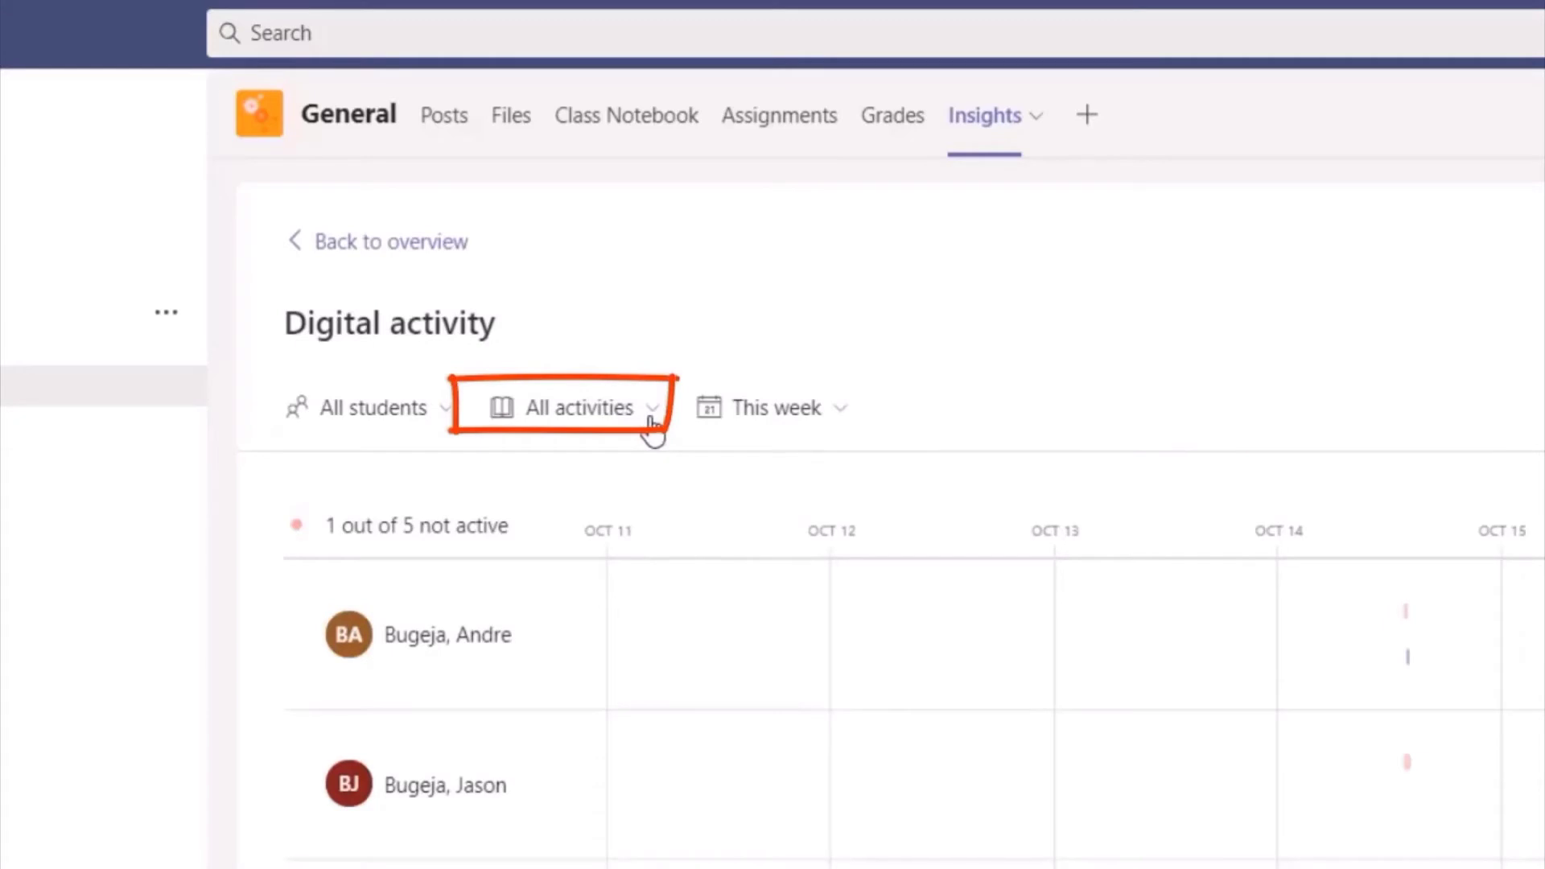
click(577, 407)
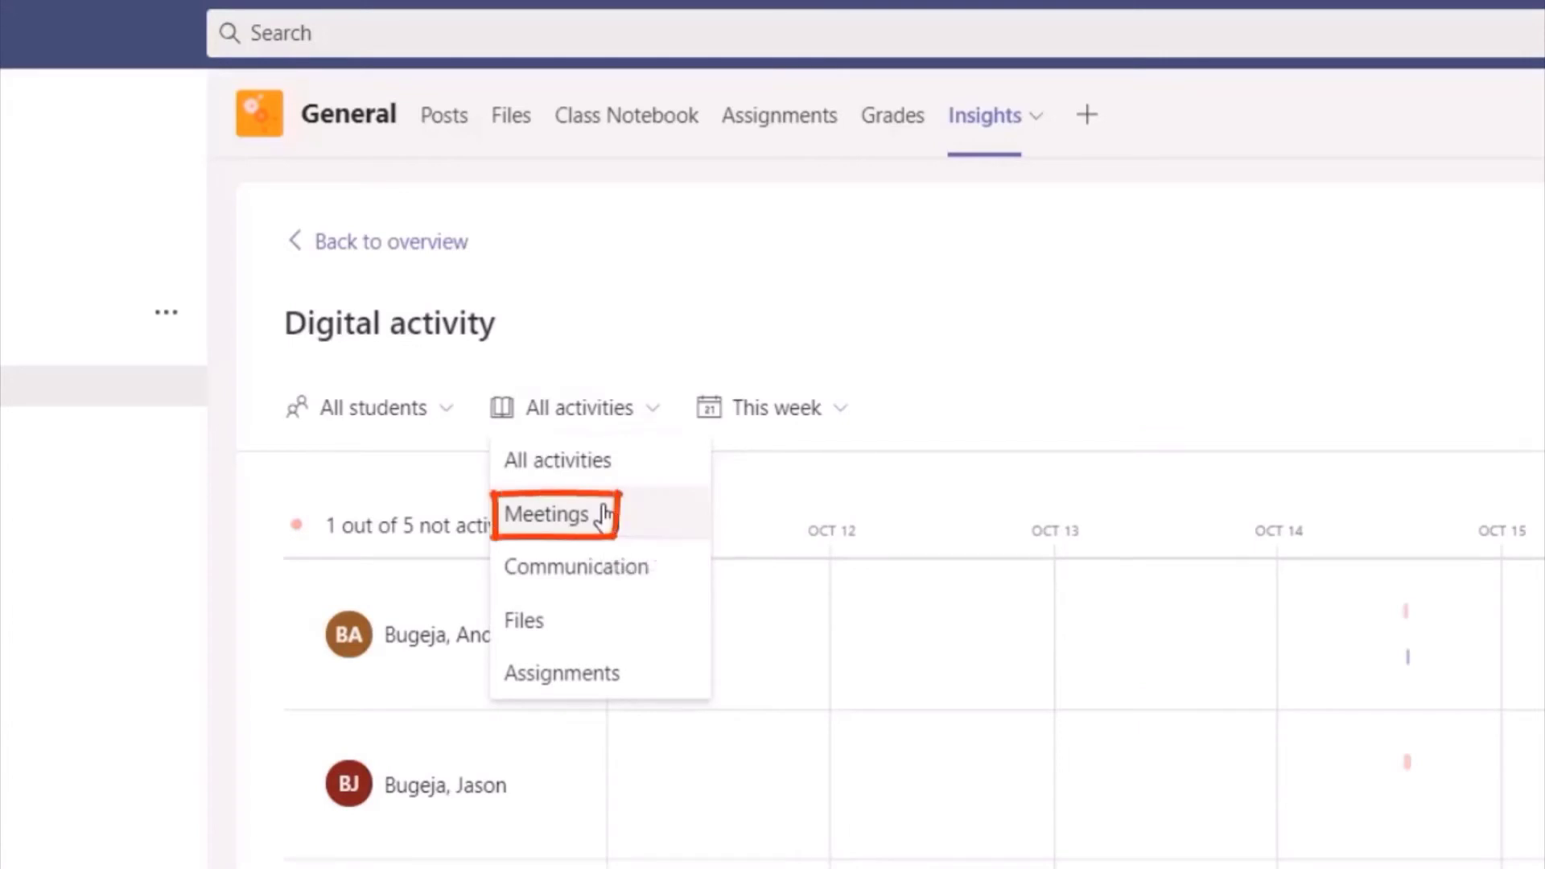
click(547, 513)
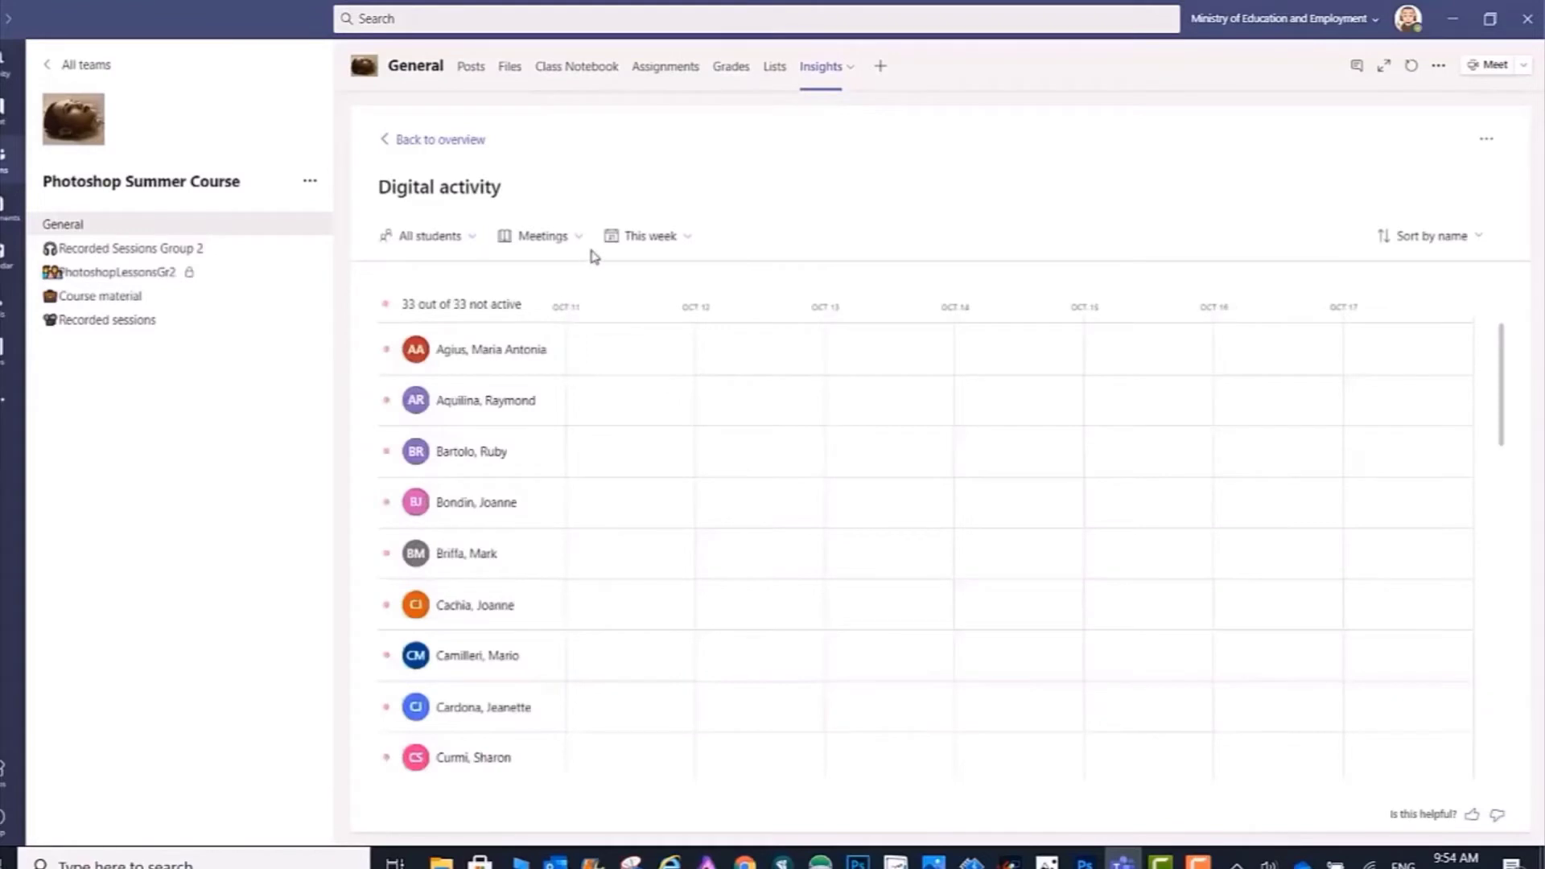
Step: Switch the time filter to Custom range and move the From calendar back to August 2020
click(648, 235)
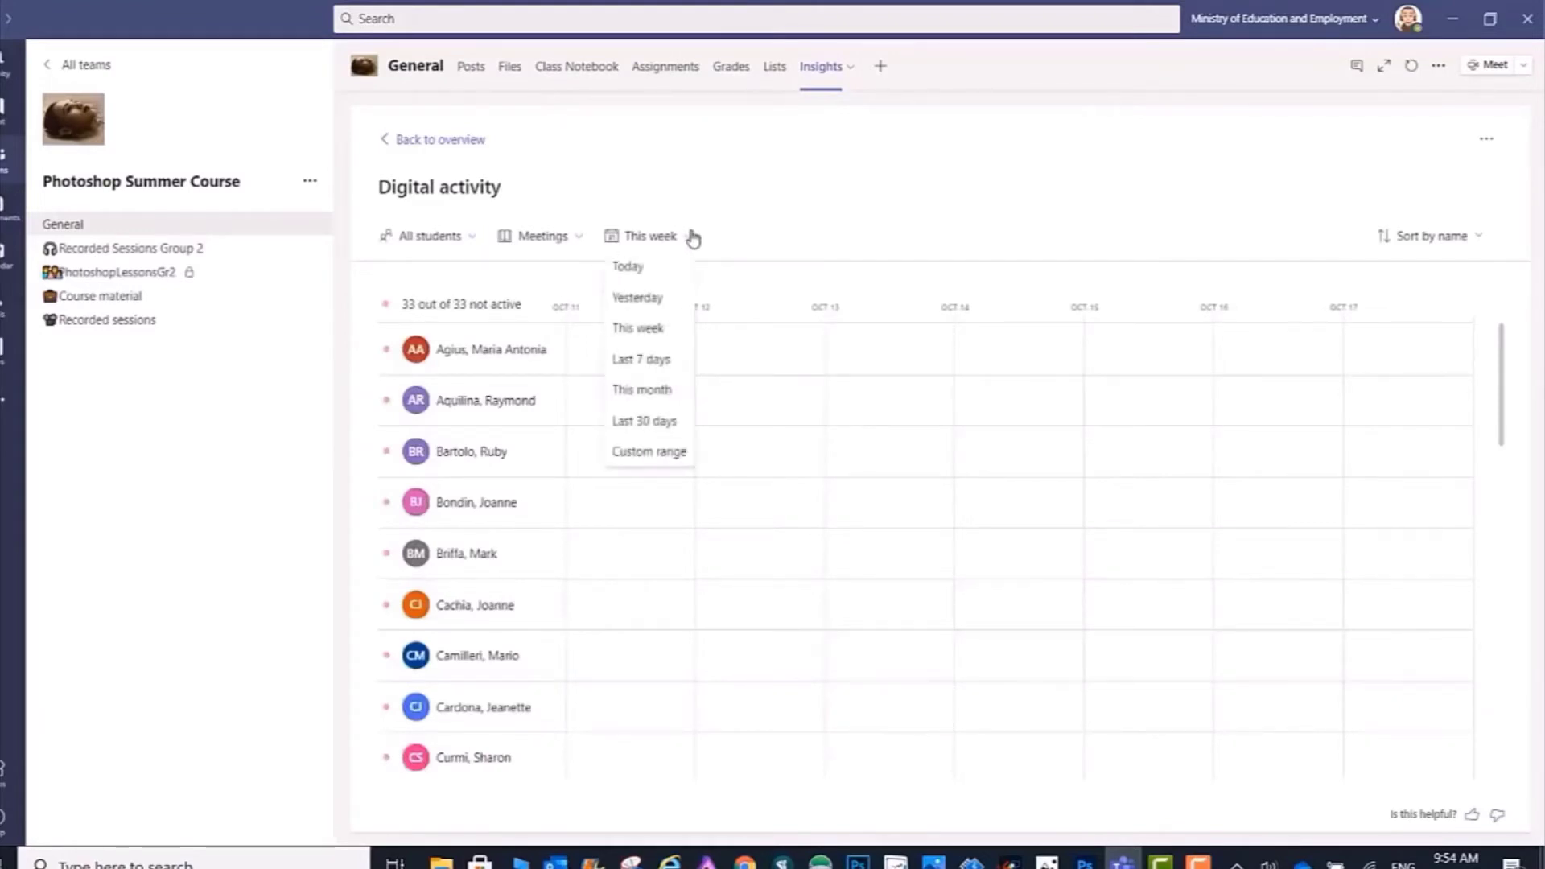
mouse_move(642, 358)
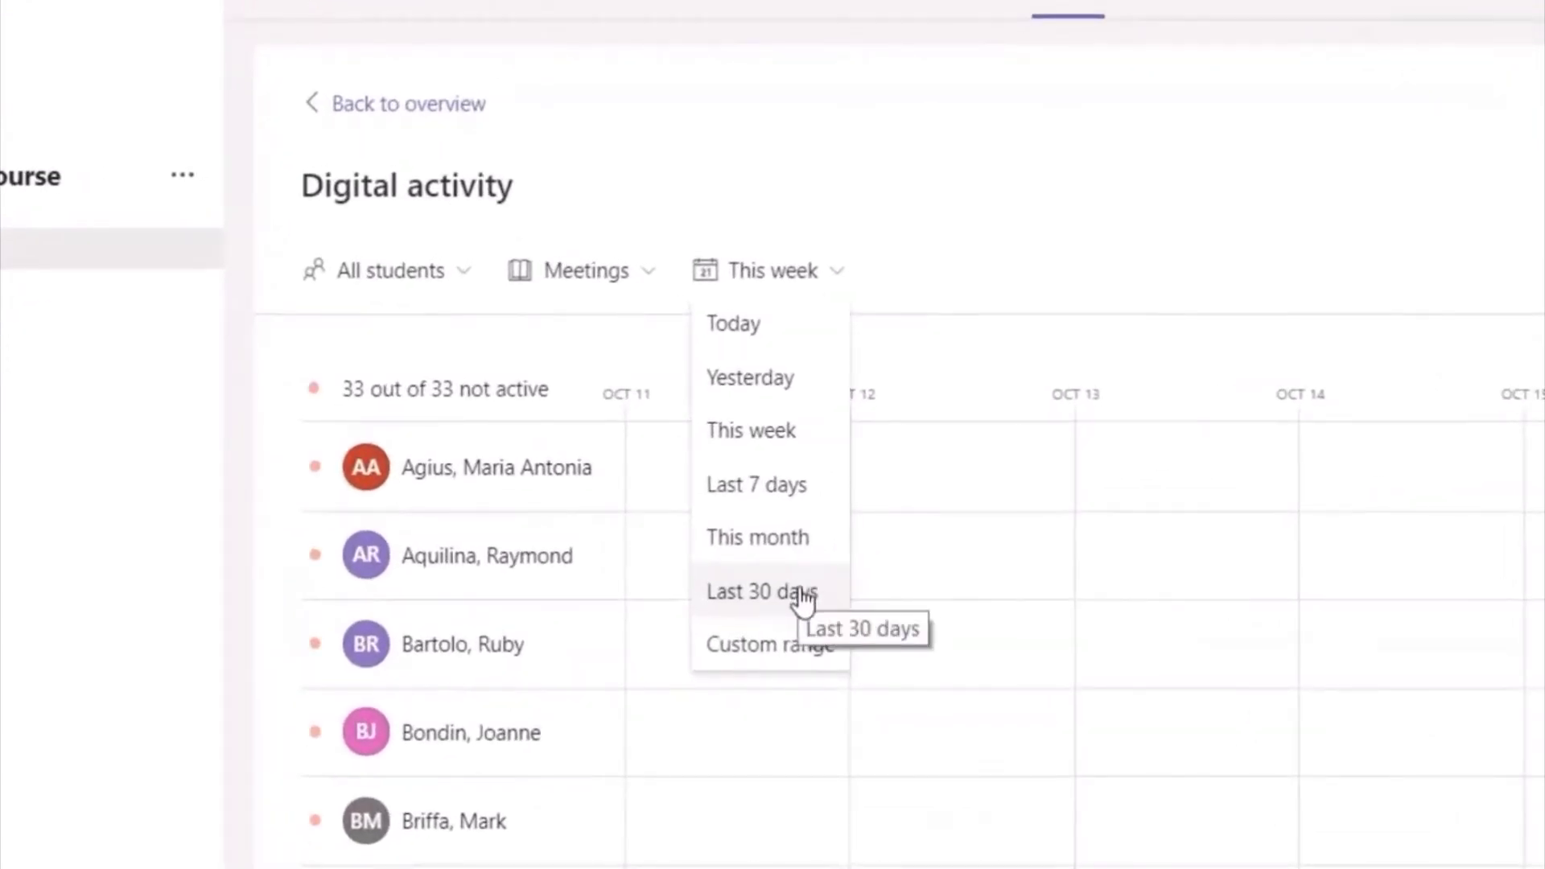
mouse_move(801, 655)
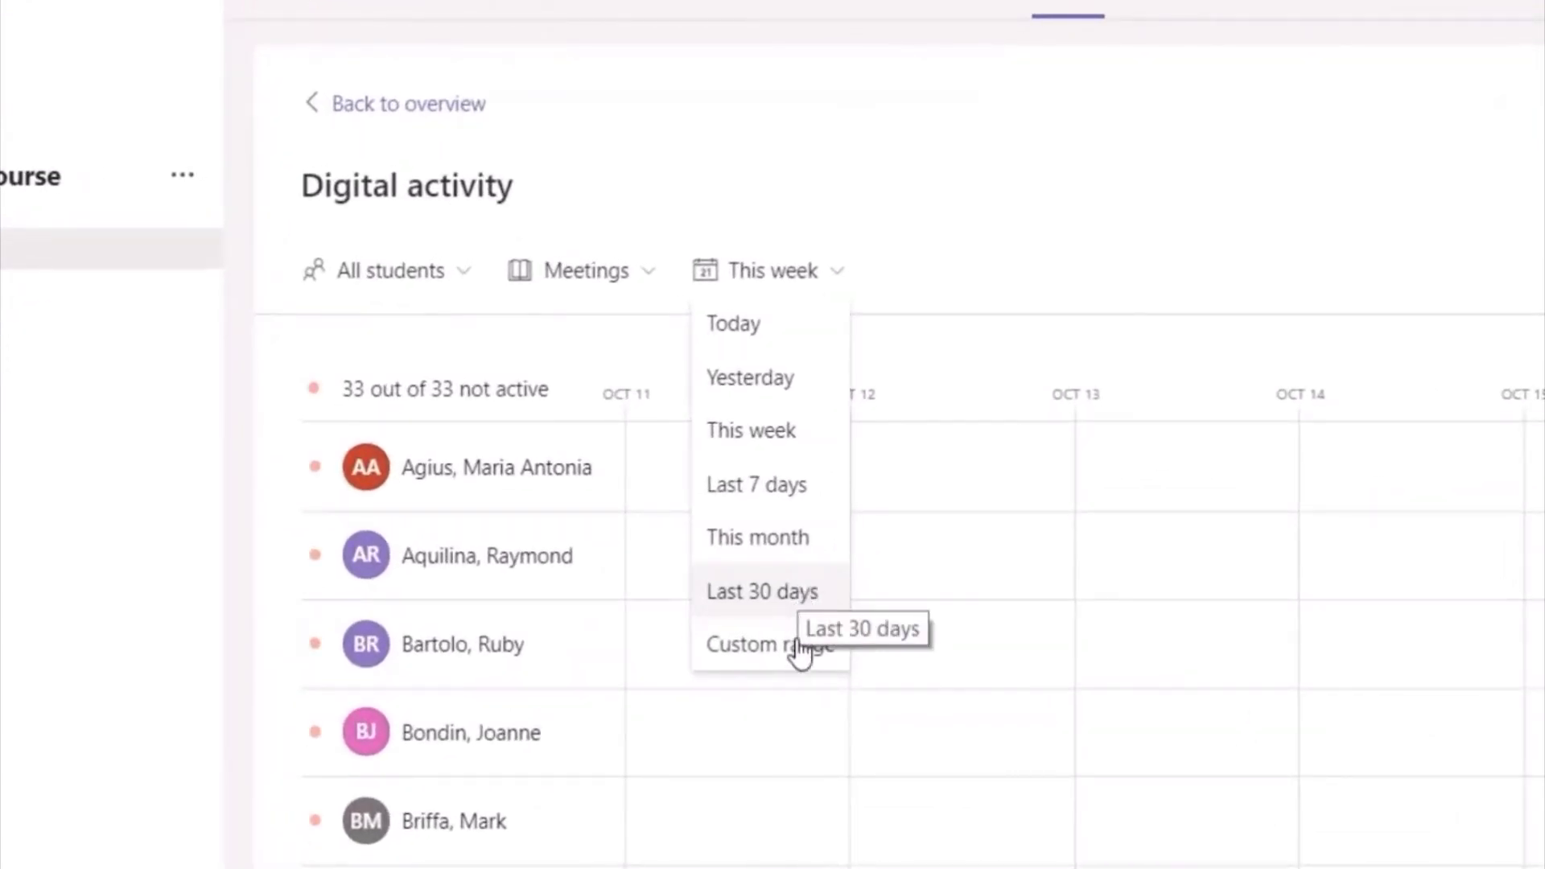
mouse_move(769, 643)
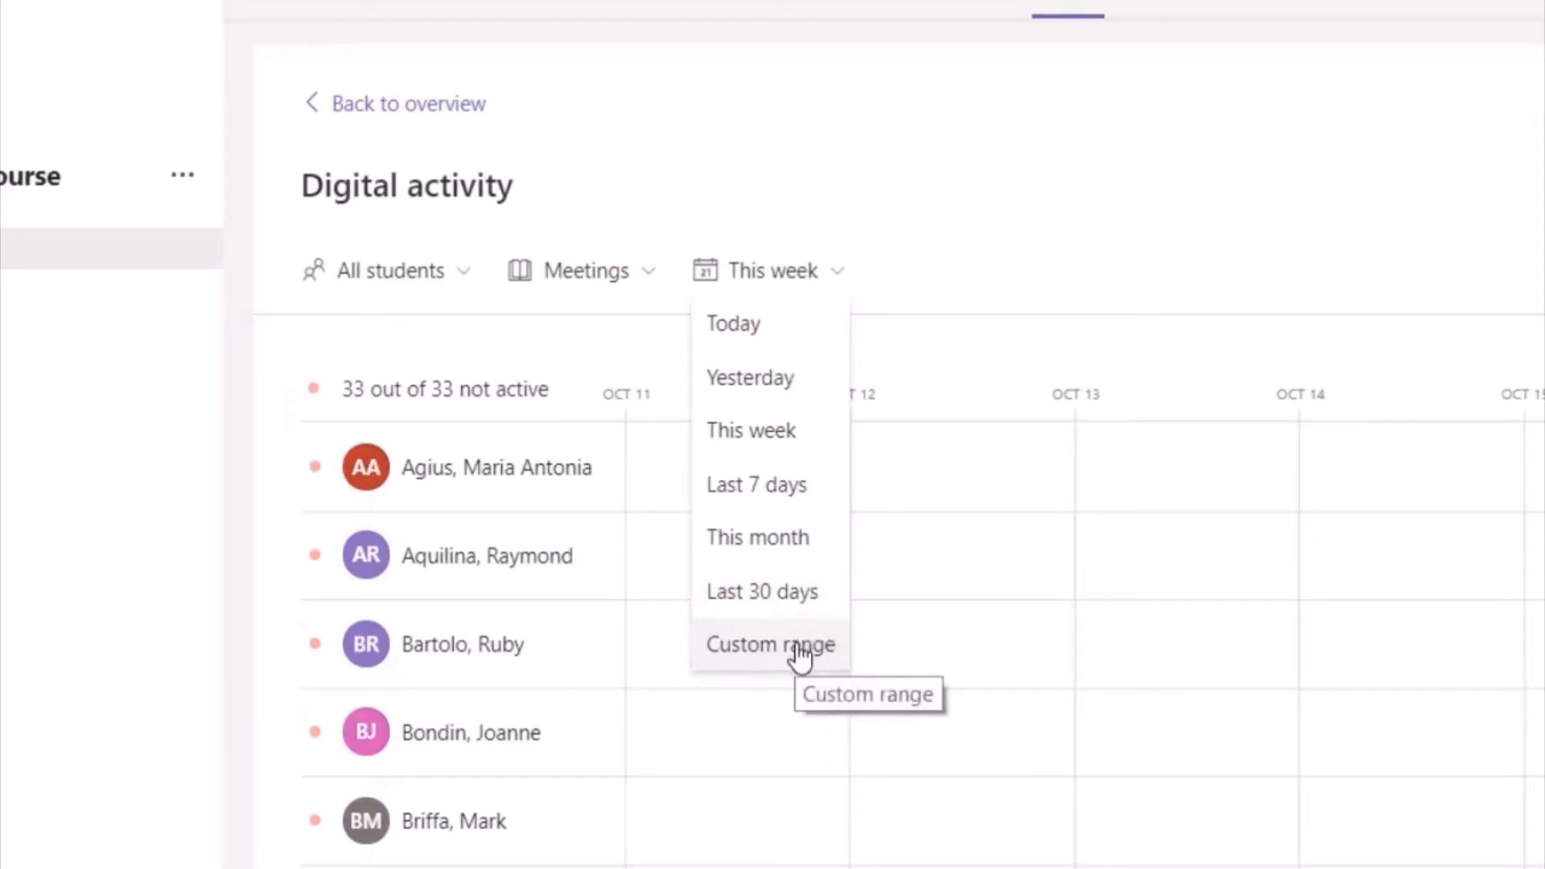
click(770, 643)
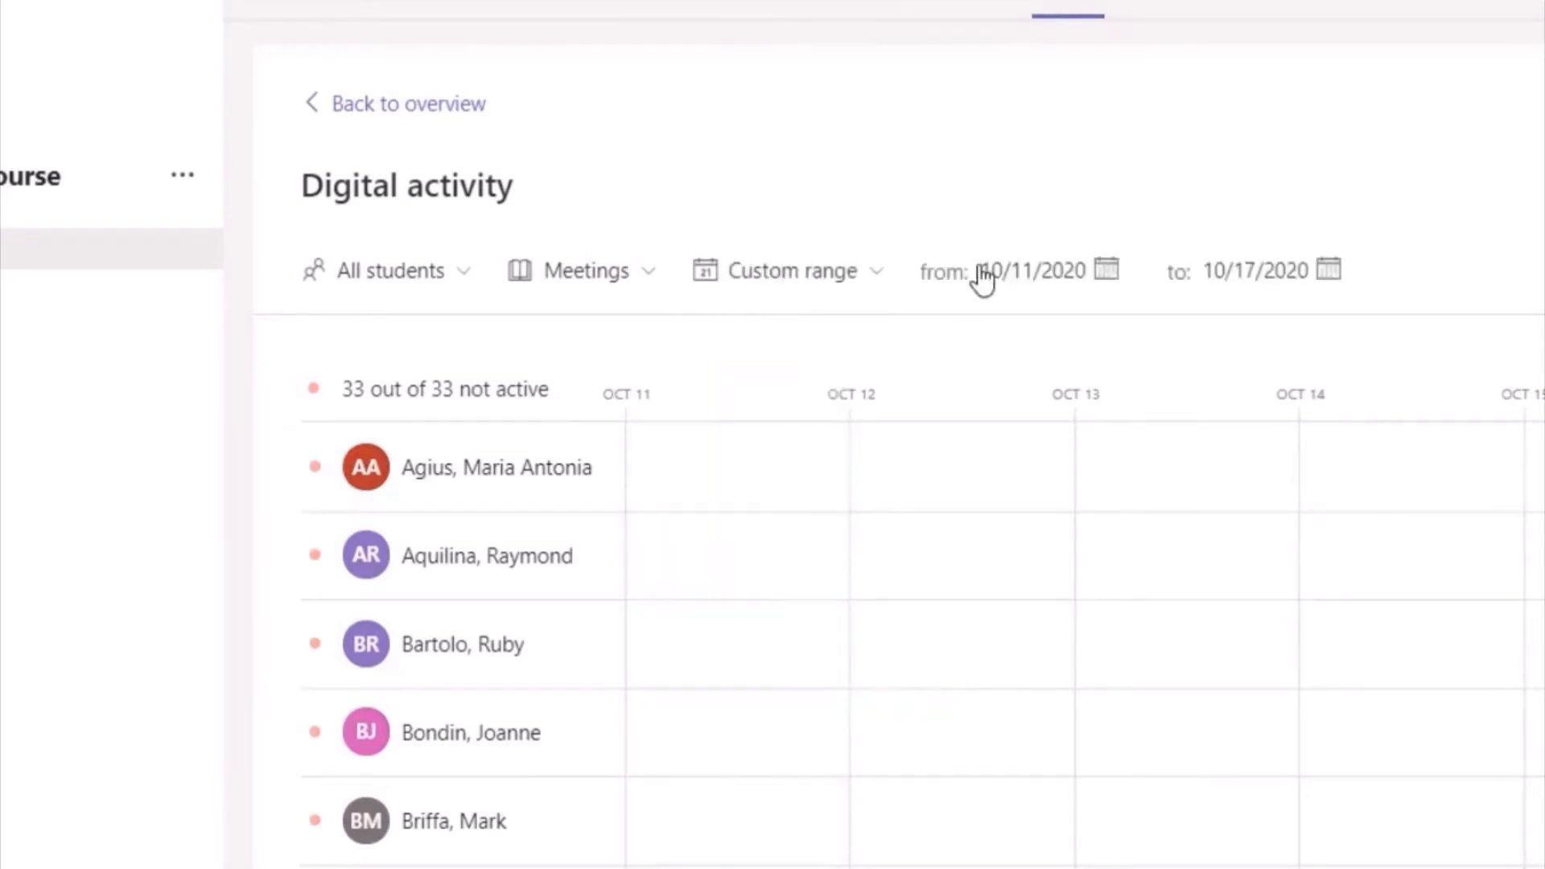
click(1107, 271)
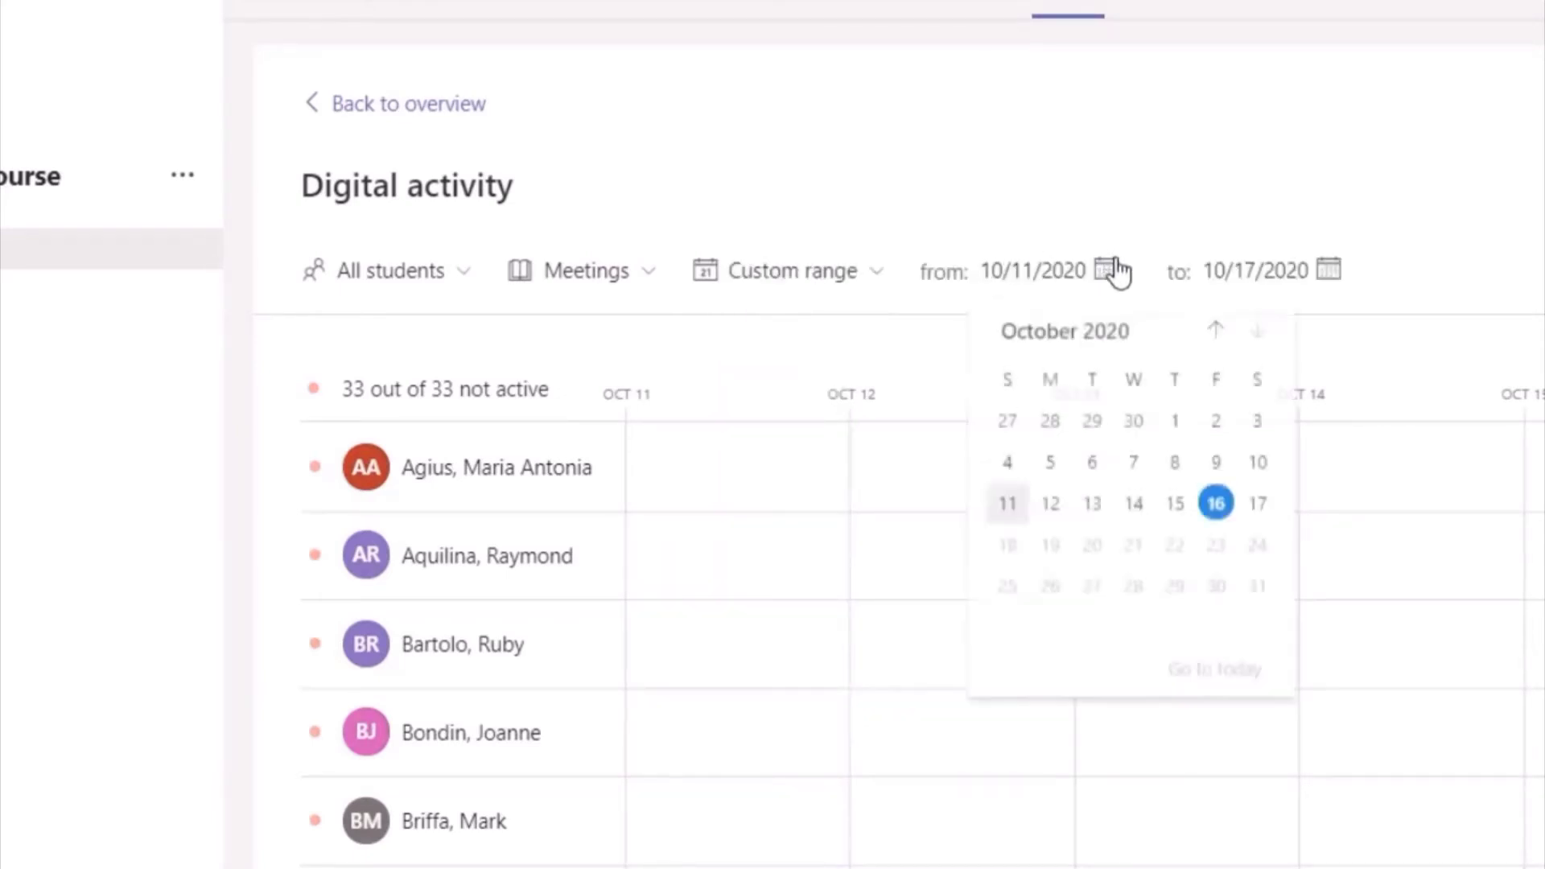
click(1217, 332)
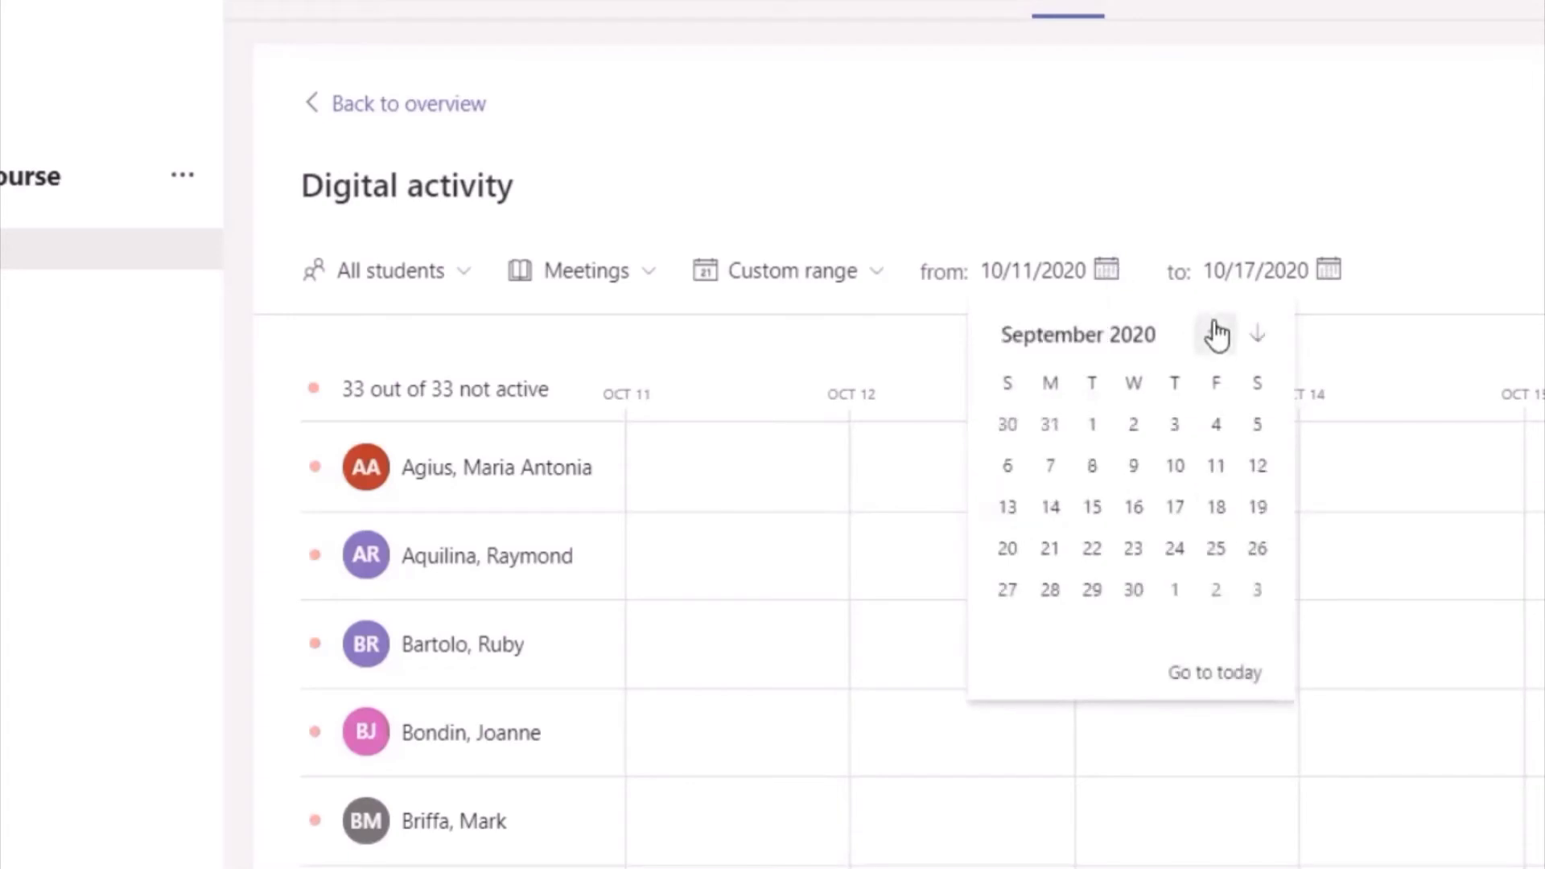
click(1217, 335)
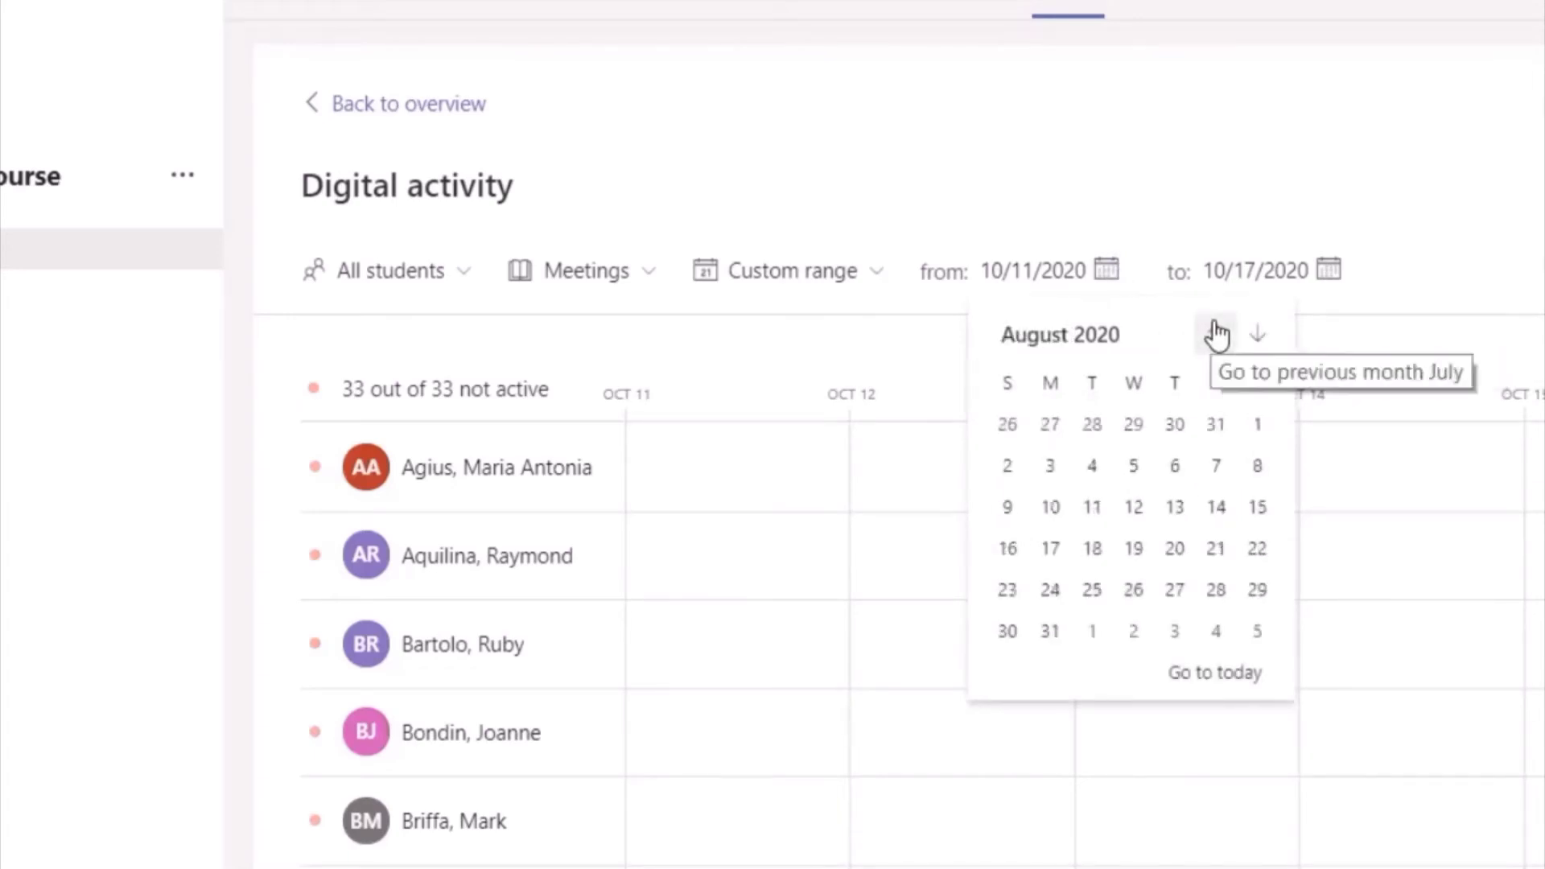
mouse_move(1256, 425)
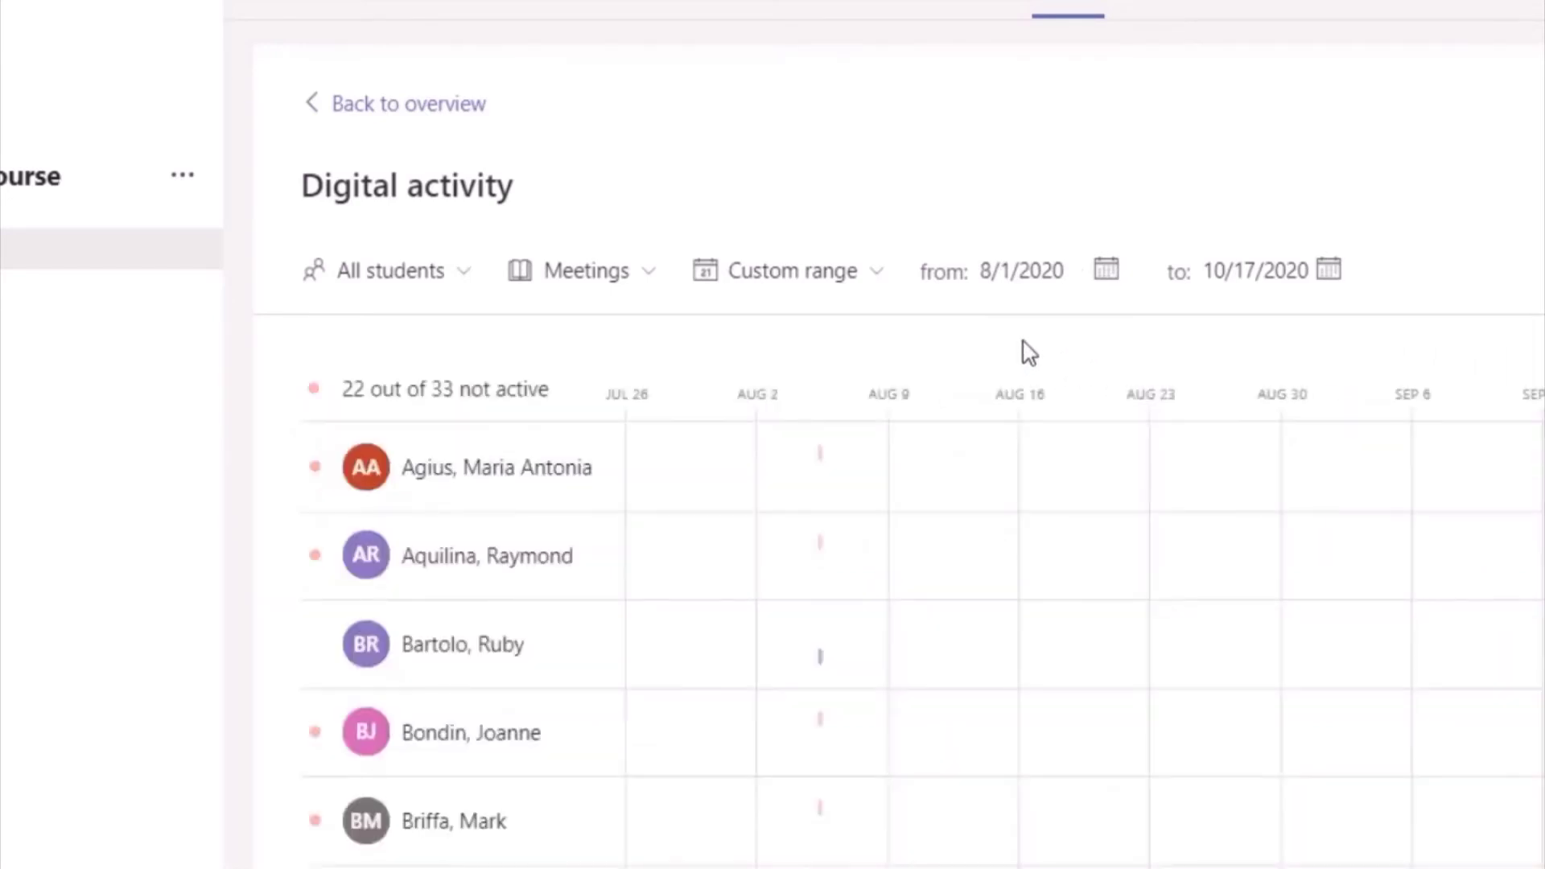
Step: Scroll down the meeting activity list narrowed to 8/5/2020
scroll(down, 3)
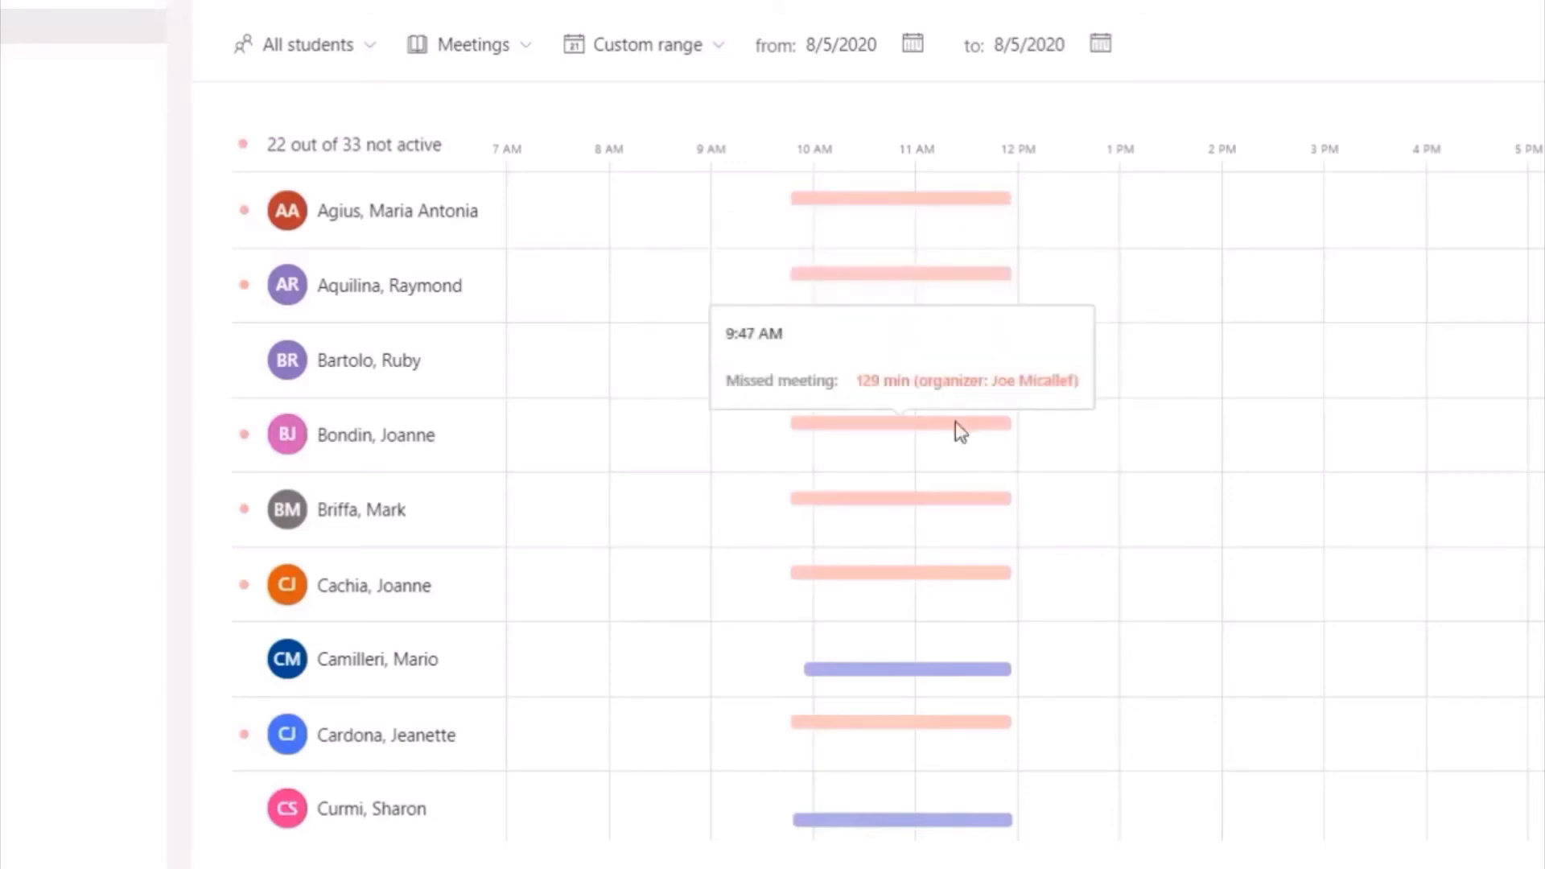
mouse_move(938, 669)
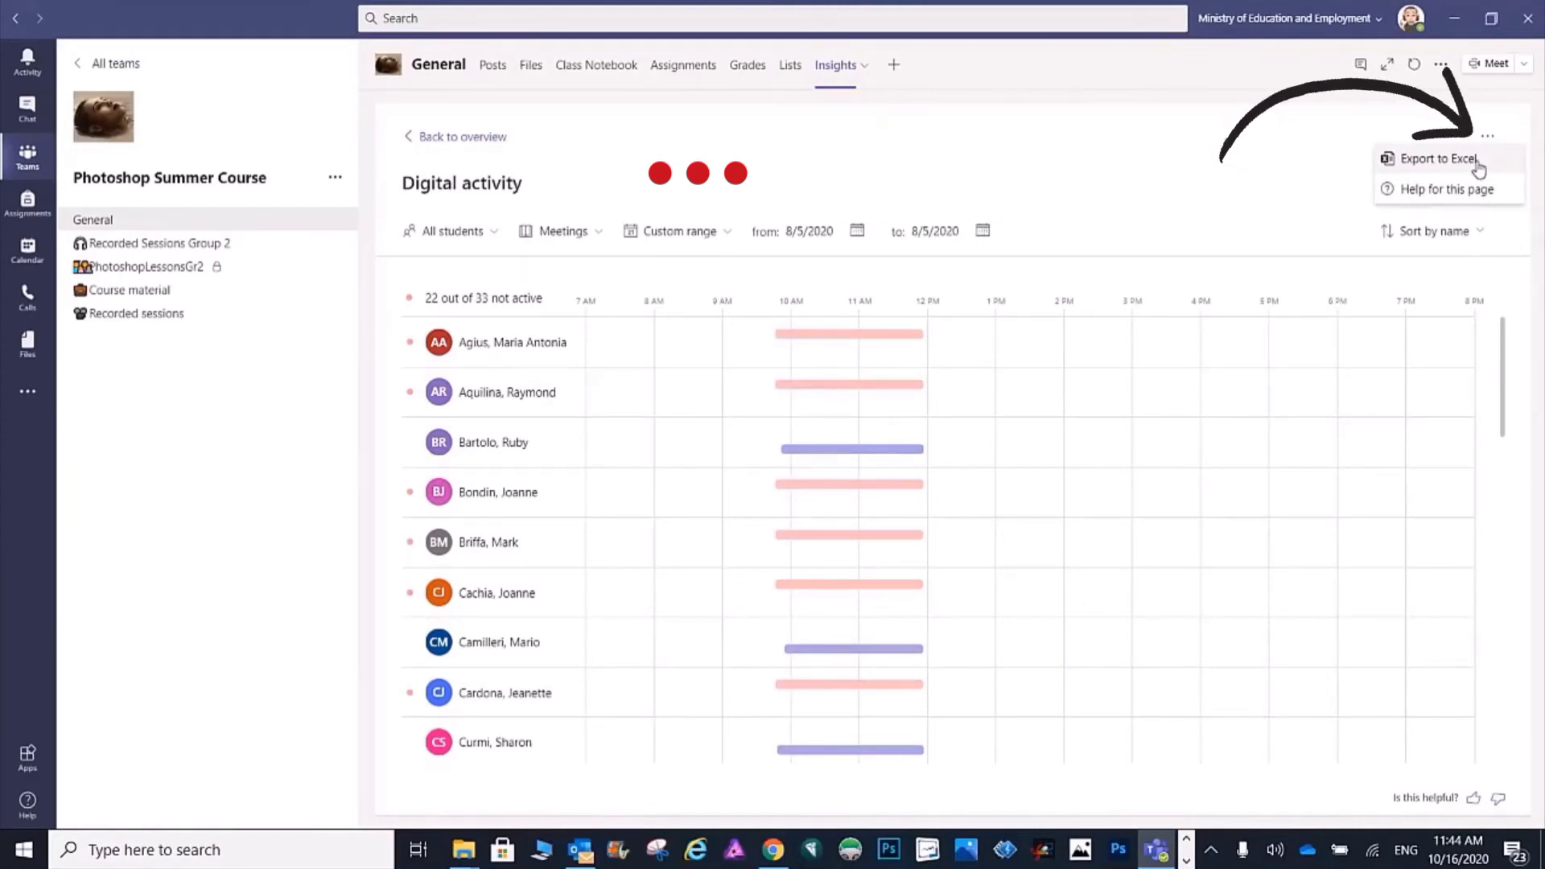
Step: Export the meeting activity to Excel and show the Downloads folder with the .xlsx workbook
click(1437, 159)
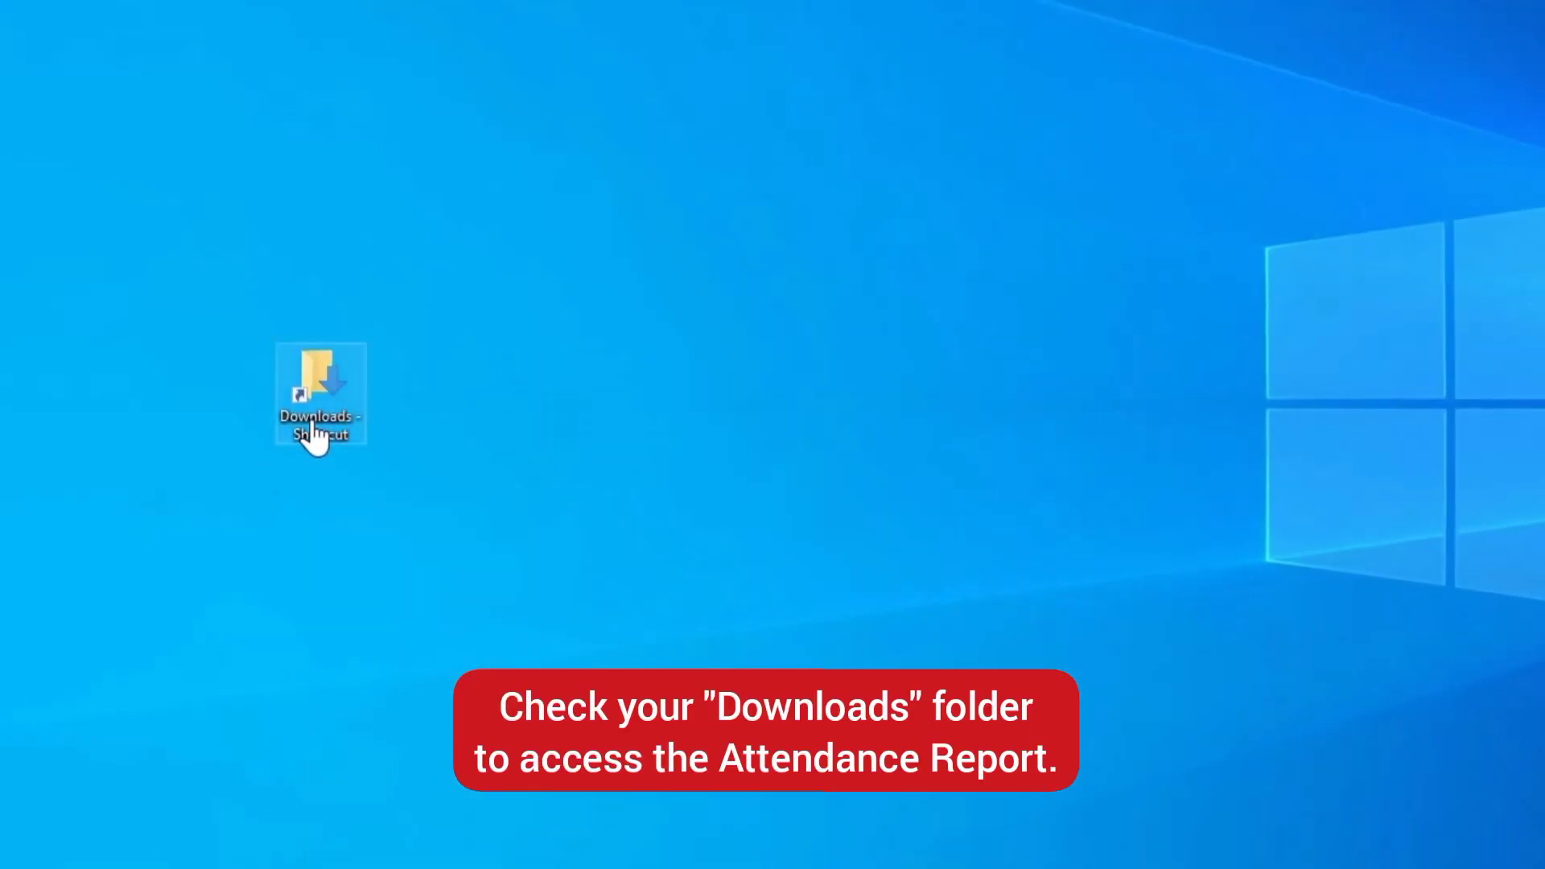
double_click(318, 394)
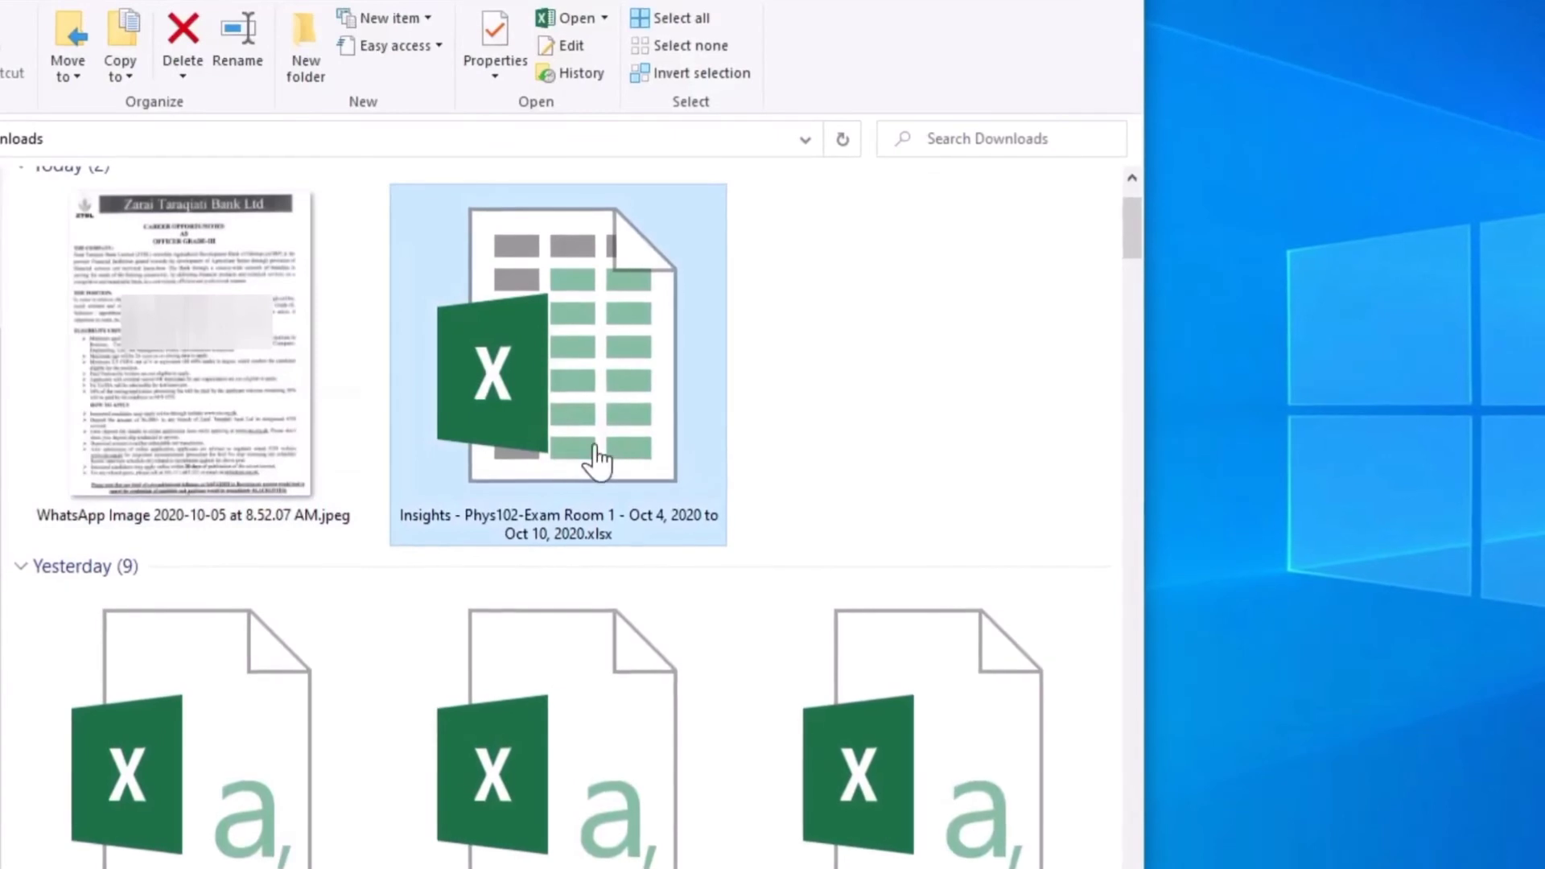
mouse_move(598, 458)
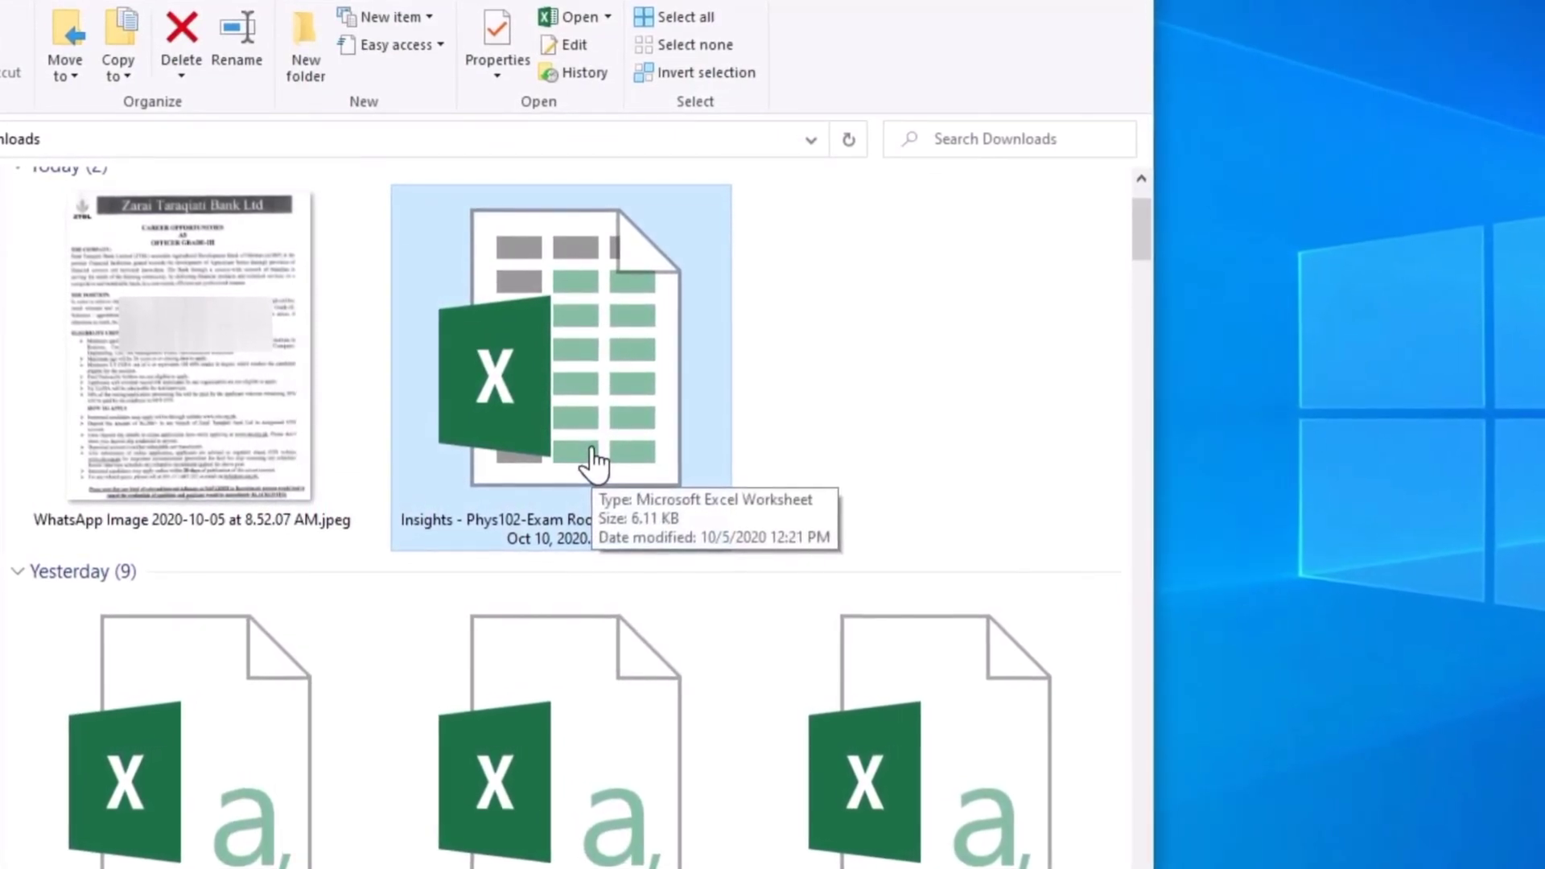